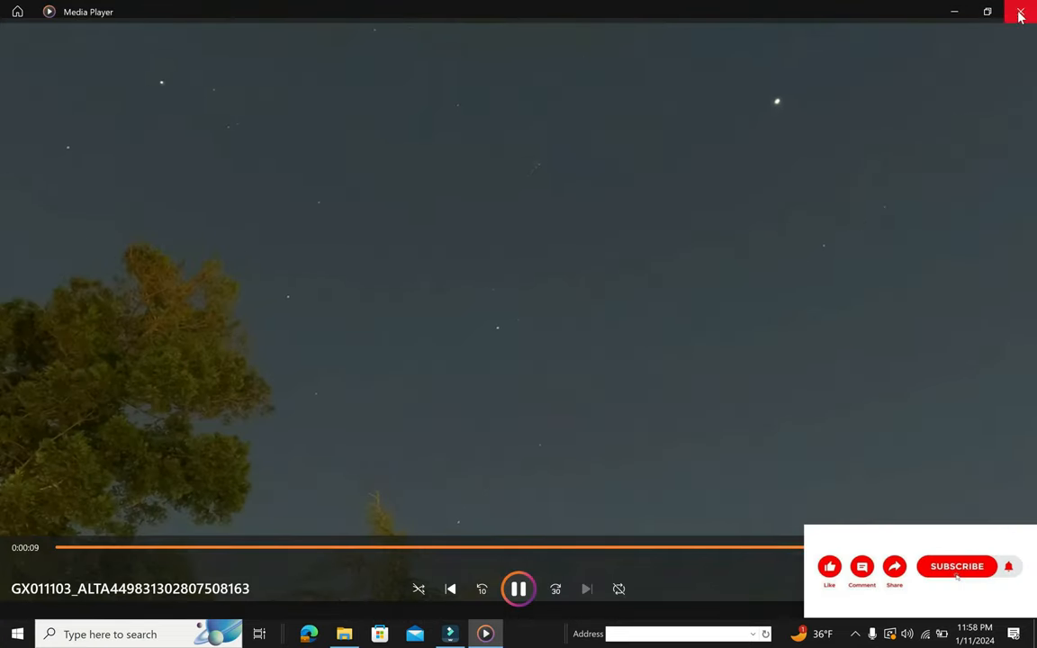
Close the star-trail clip in Media Player and the Star Trails folder window.
left_click(1019, 15)
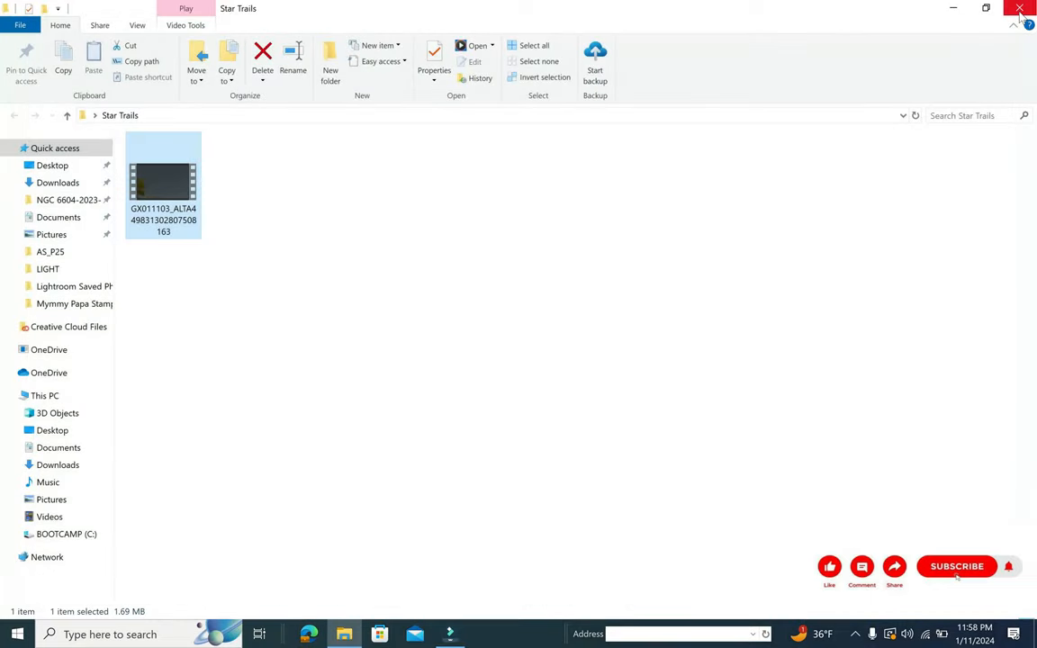
left_click(1017, 8)
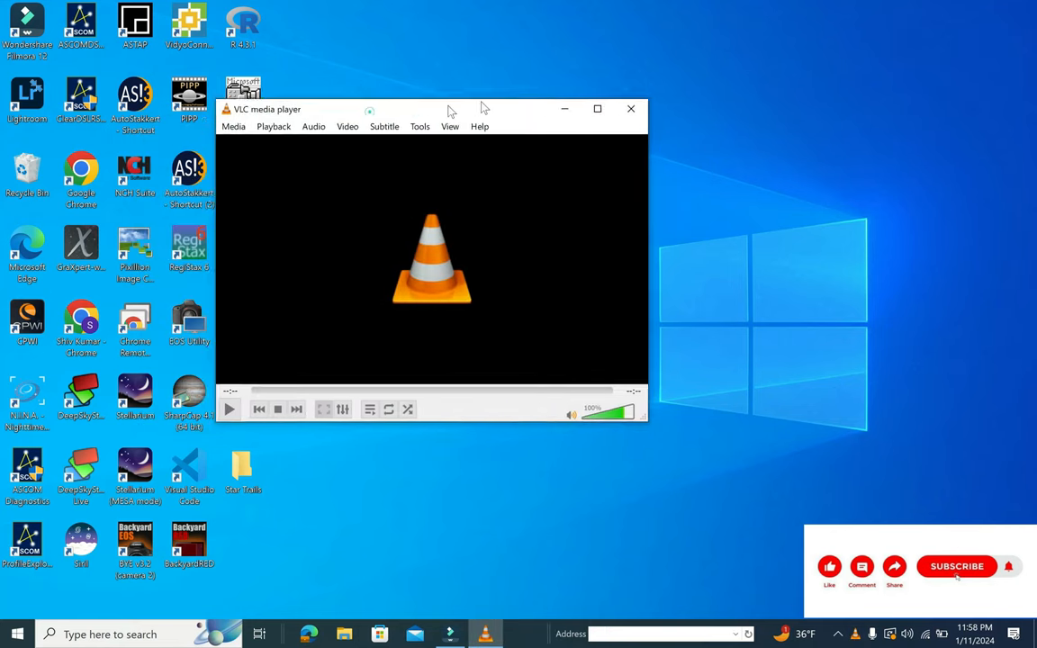
Open VLC preferences with all advanced settings shown.
left_click(548, 90)
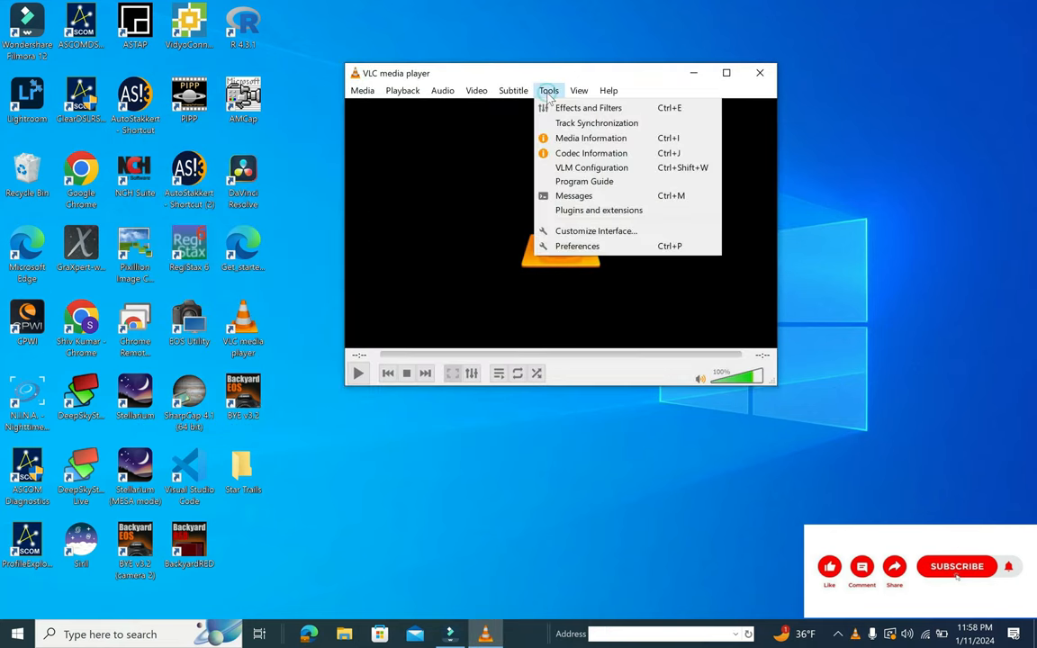
mouse_move(577, 246)
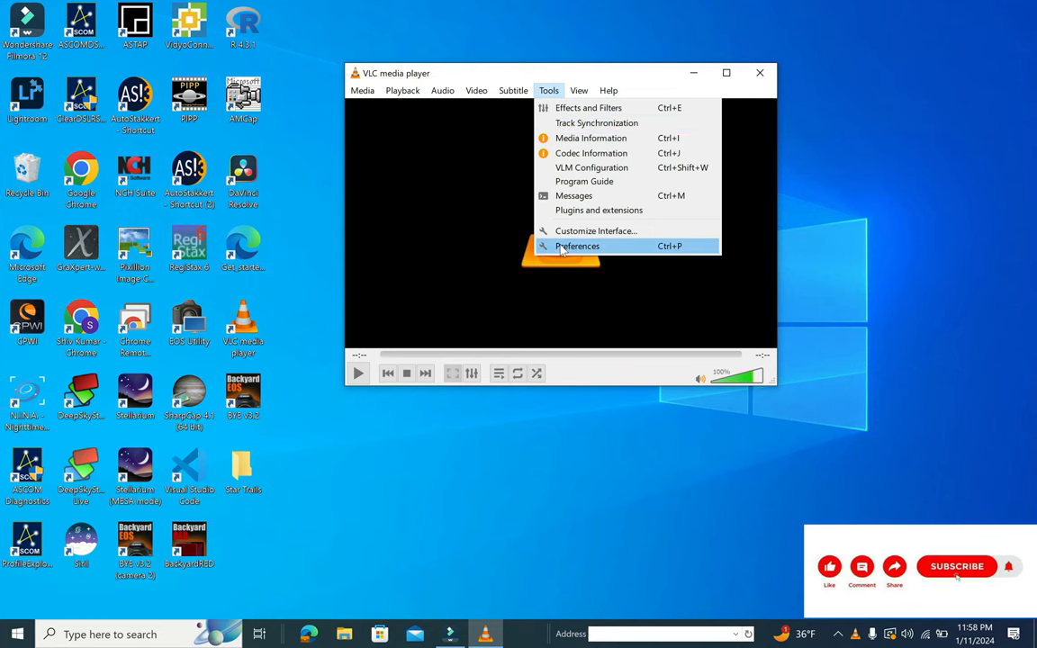
left_click(577, 246)
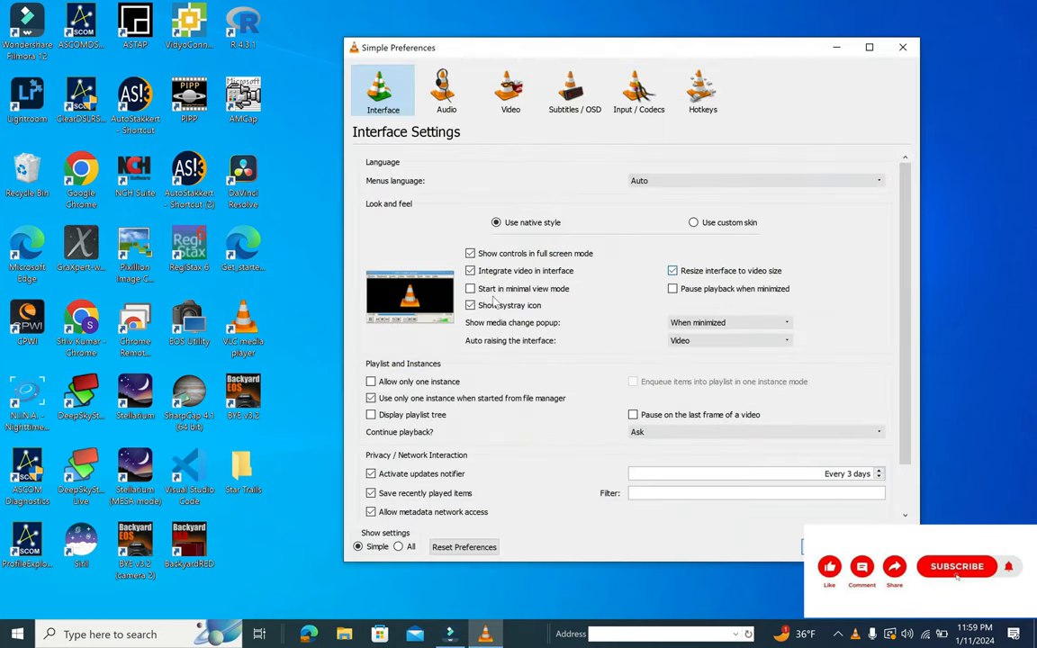
left_click(398, 546)
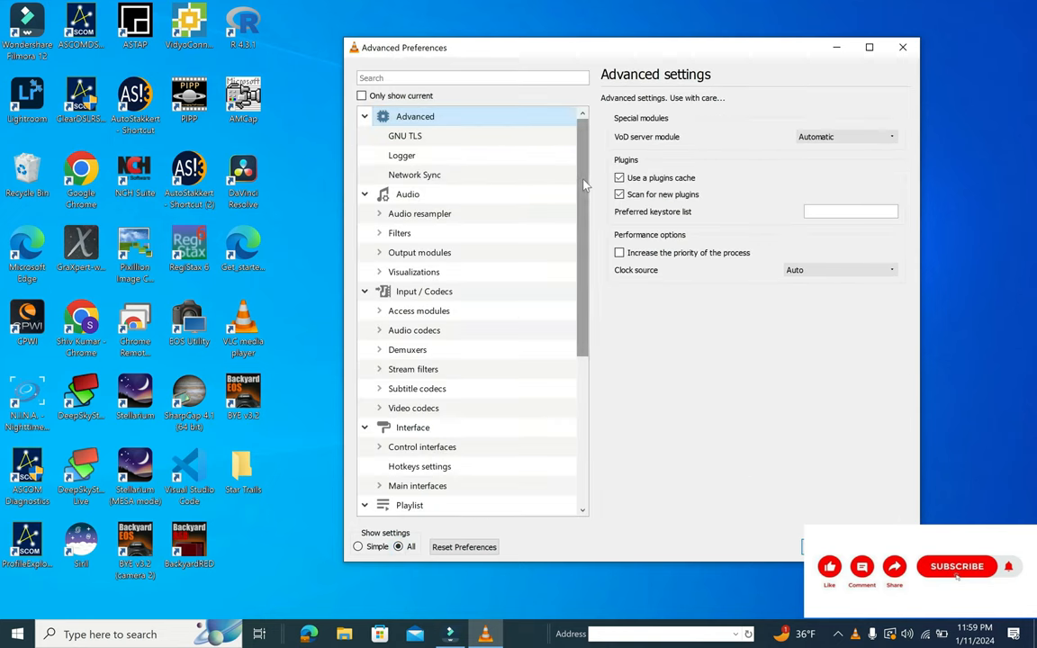
Review the Scene video filter settings (jpg, scene prefix) and create a new folder in Star Trails.
scroll("down", 3)
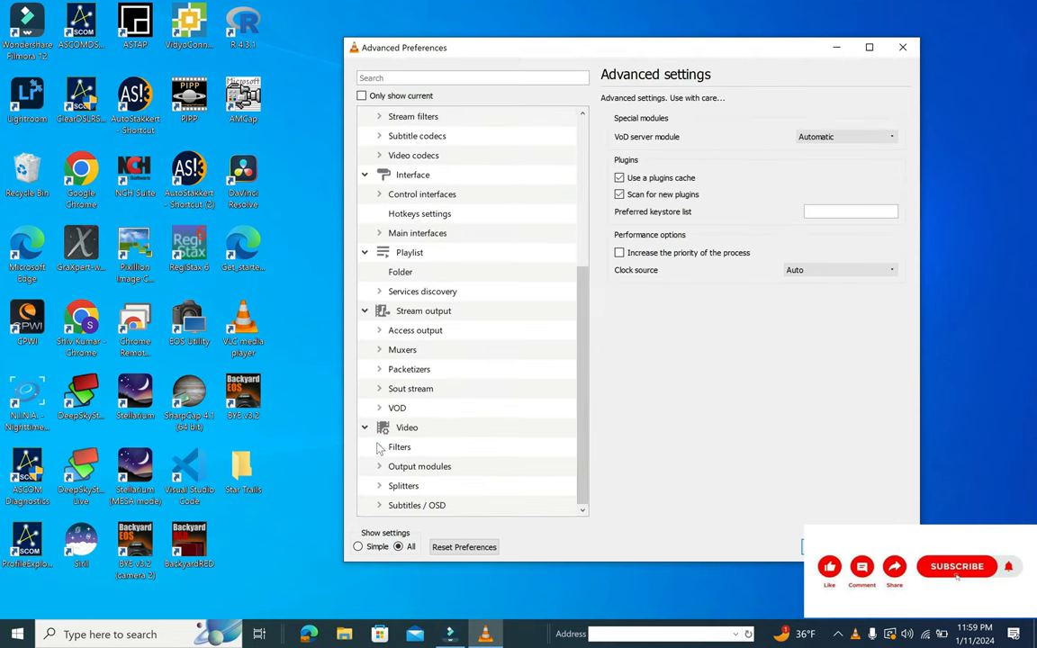
left_click(379, 446)
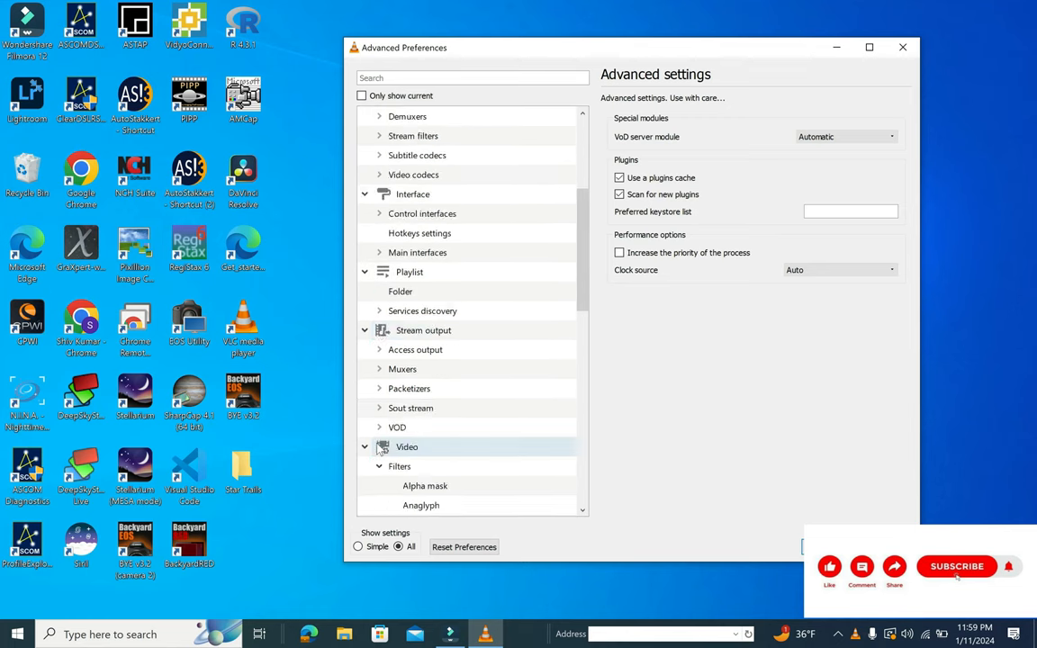
scroll("down", 3)
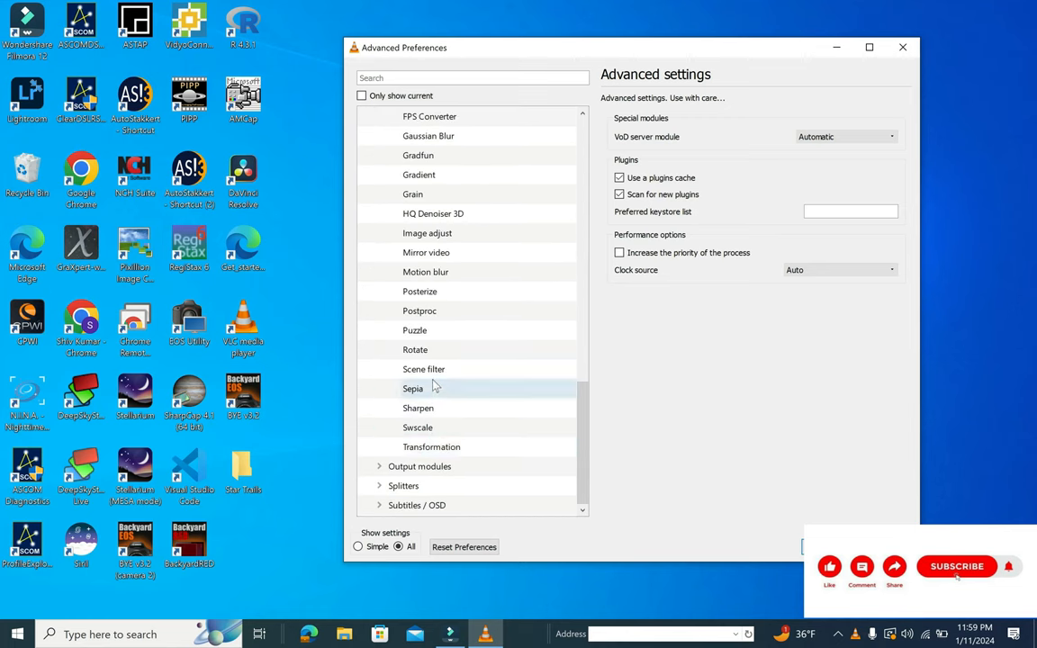
left_click(423, 369)
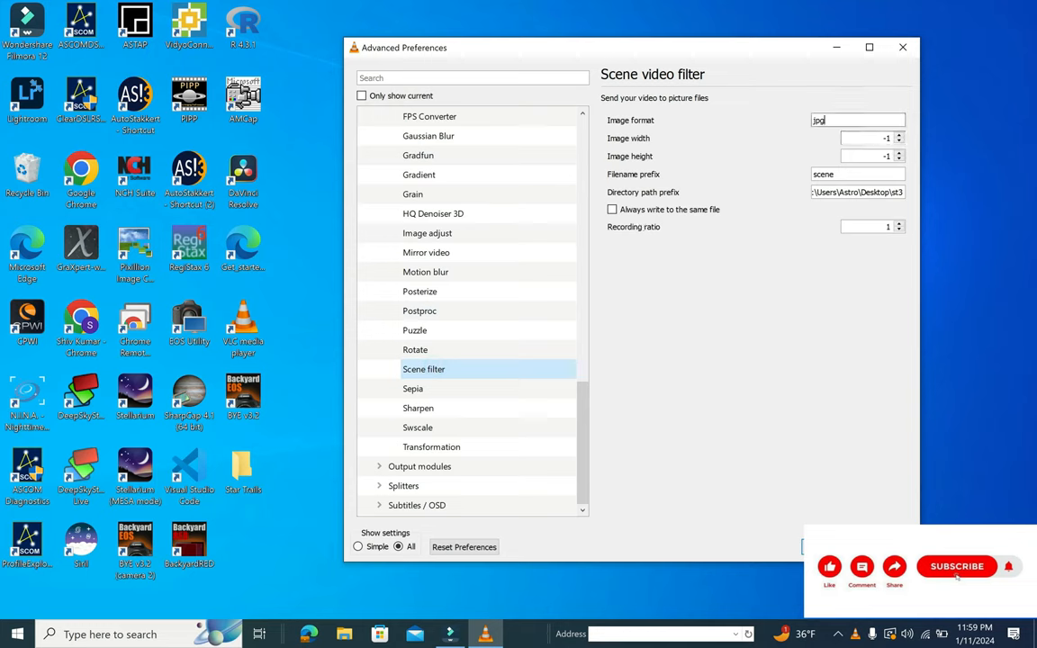
right_click(859, 137)
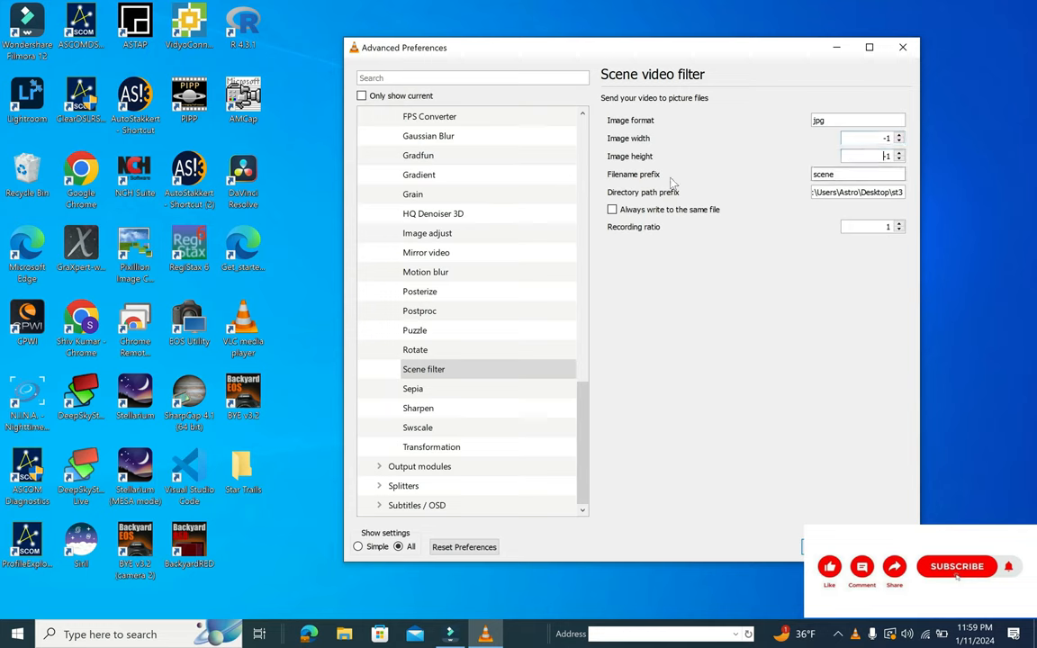
left_click(845, 174)
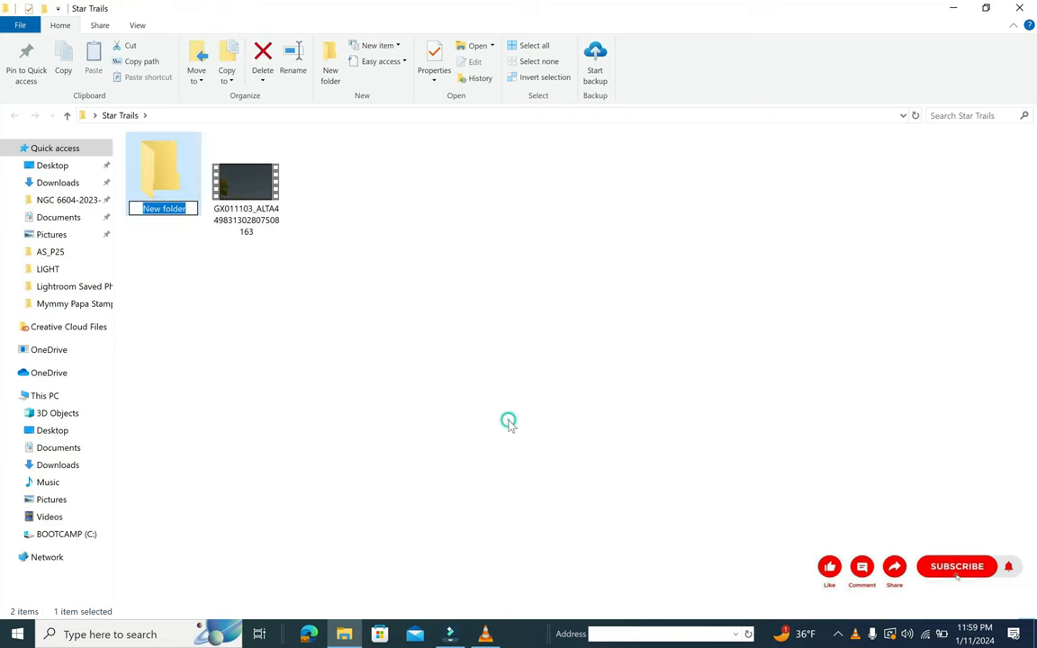
Rename the new folder 'extracted_images' and copy its location path from Properties.
type("eextracted_images")
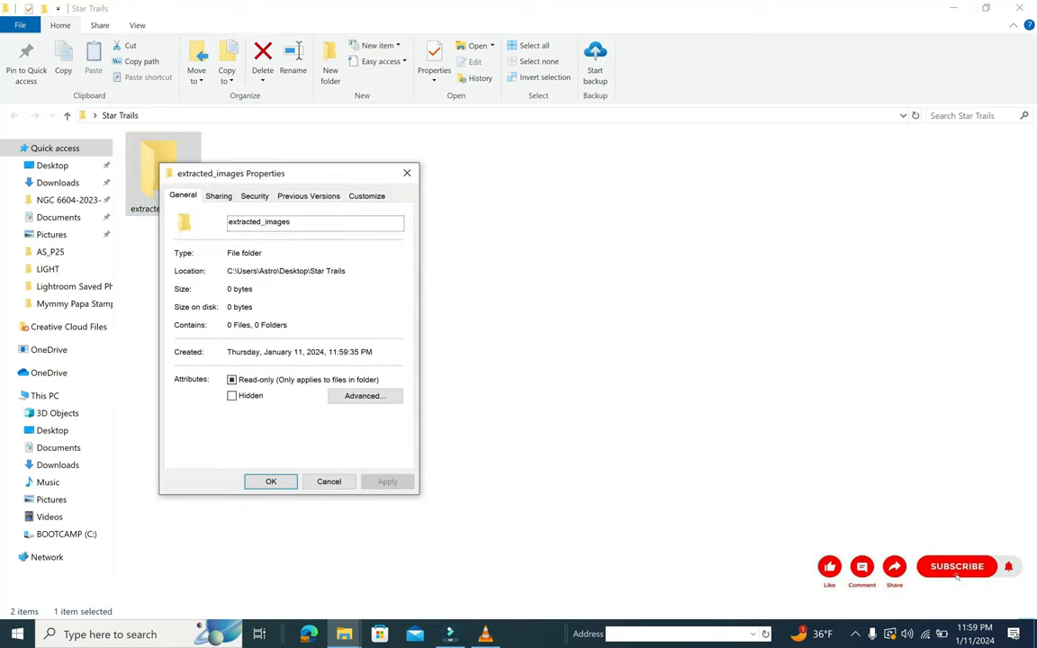
double_click(275, 270)
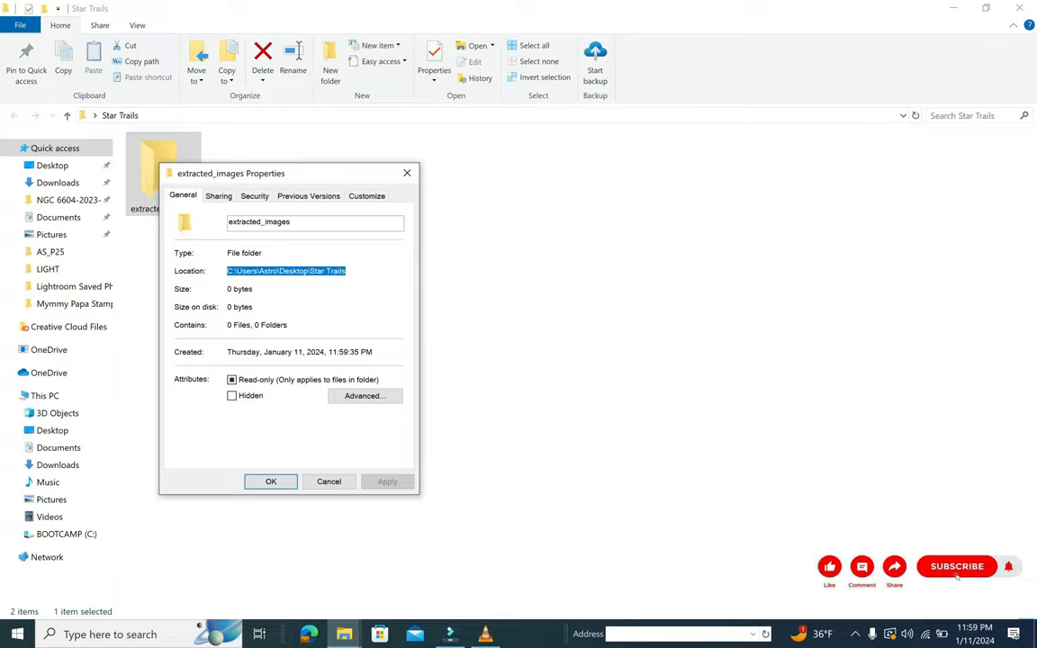
left_click(259, 635)
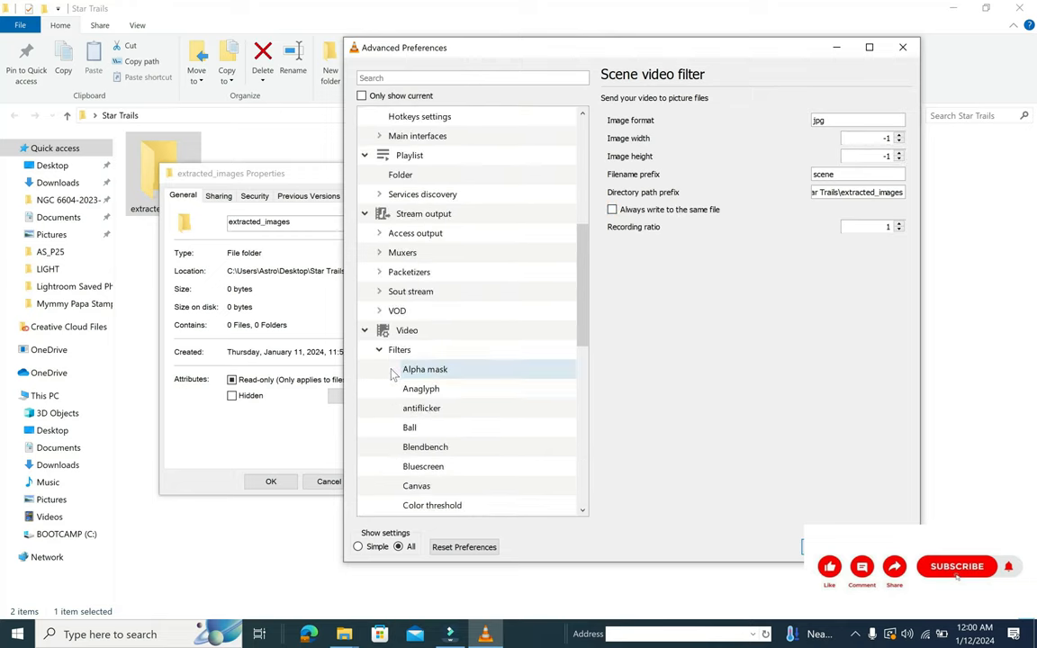
Enable VLC's Scene video filter saving to extracted_images, and save the preferences.
left_click(399, 349)
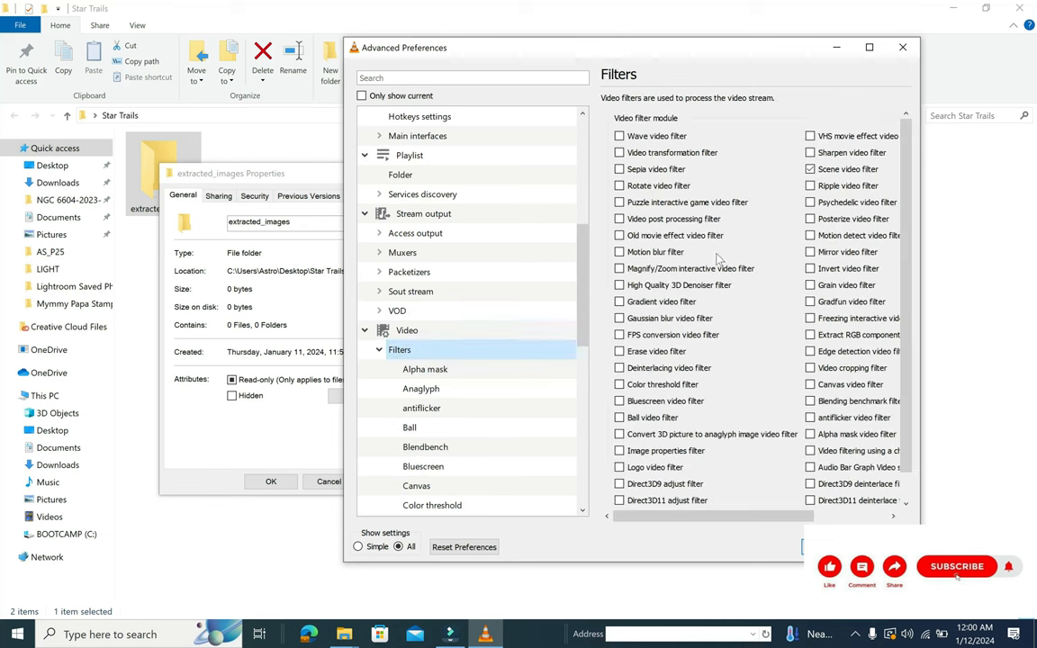
left_click(809, 169)
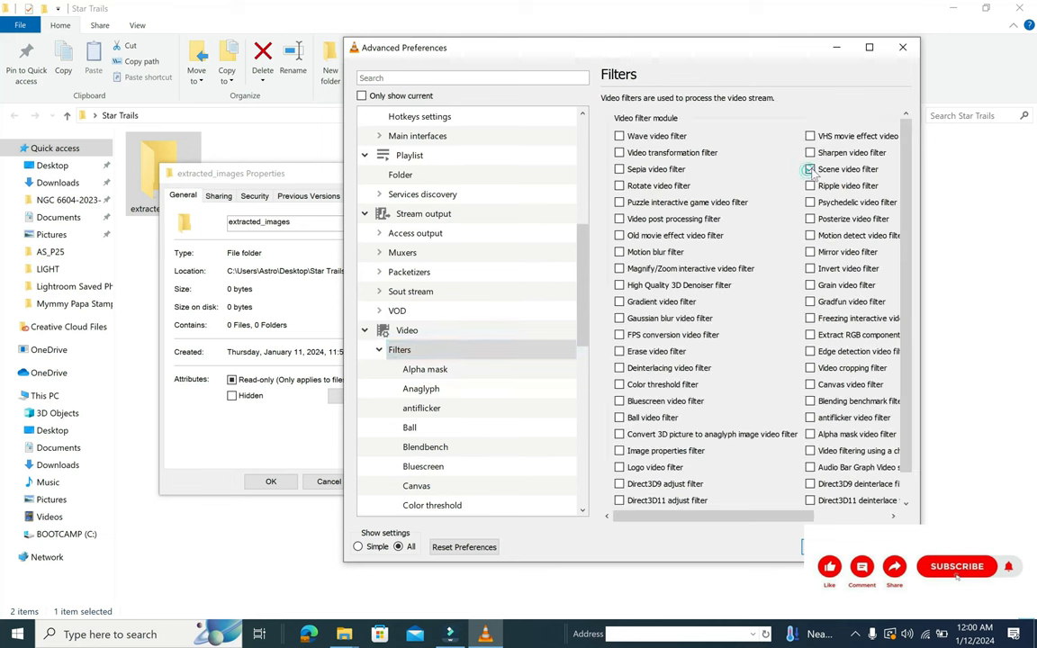
left_click(809, 168)
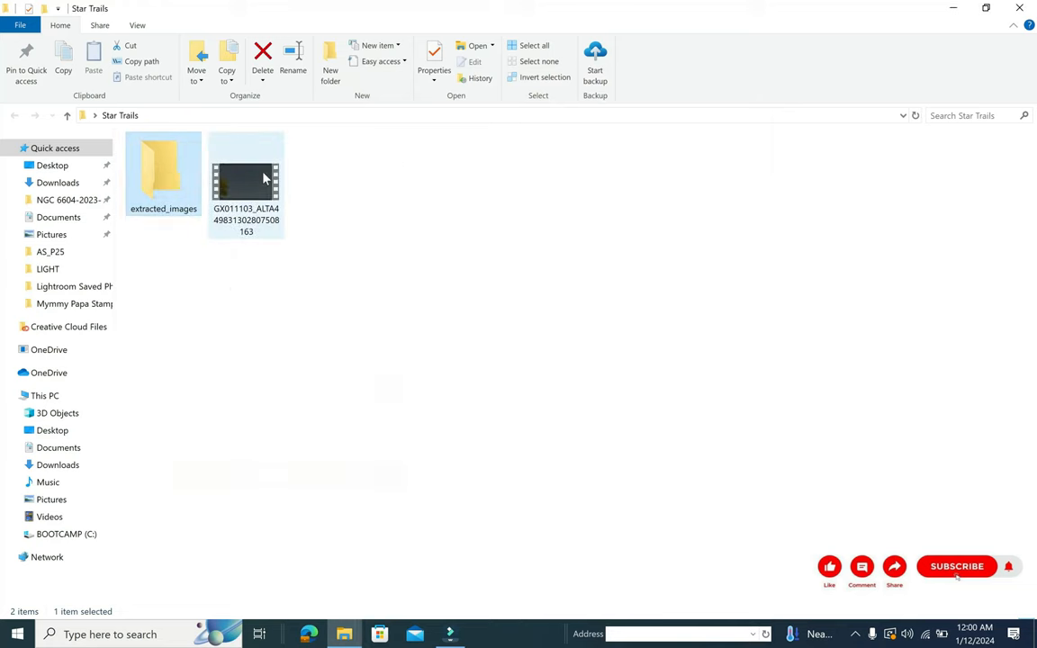
Play the star video in VLC, extracting 287 scene JPG frames into extracted_images.
right_click(246, 180)
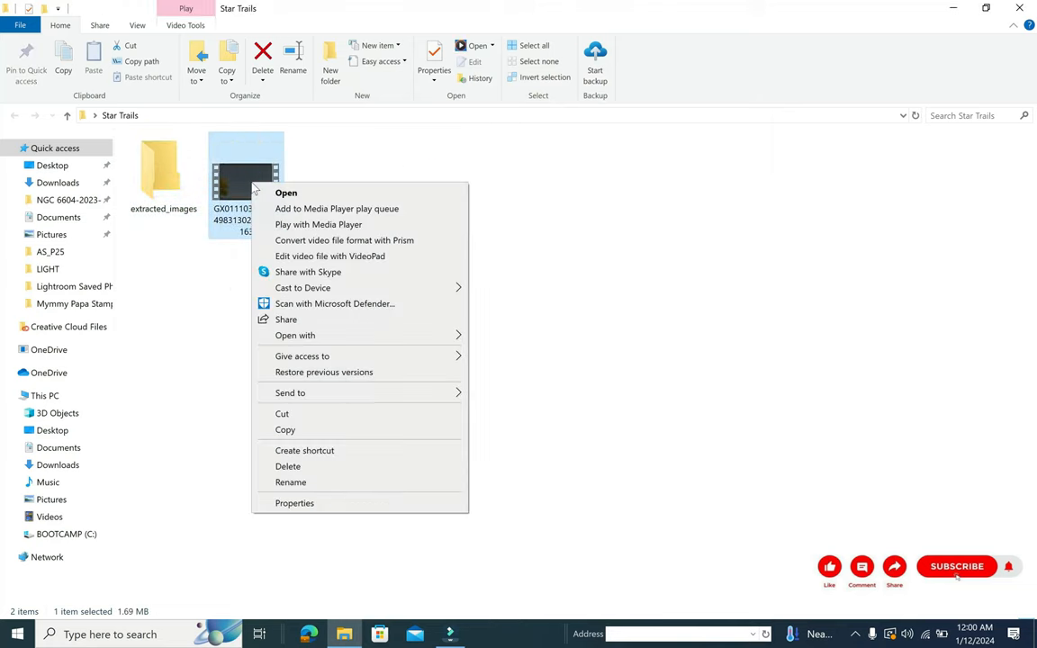
mouse_move(340, 322)
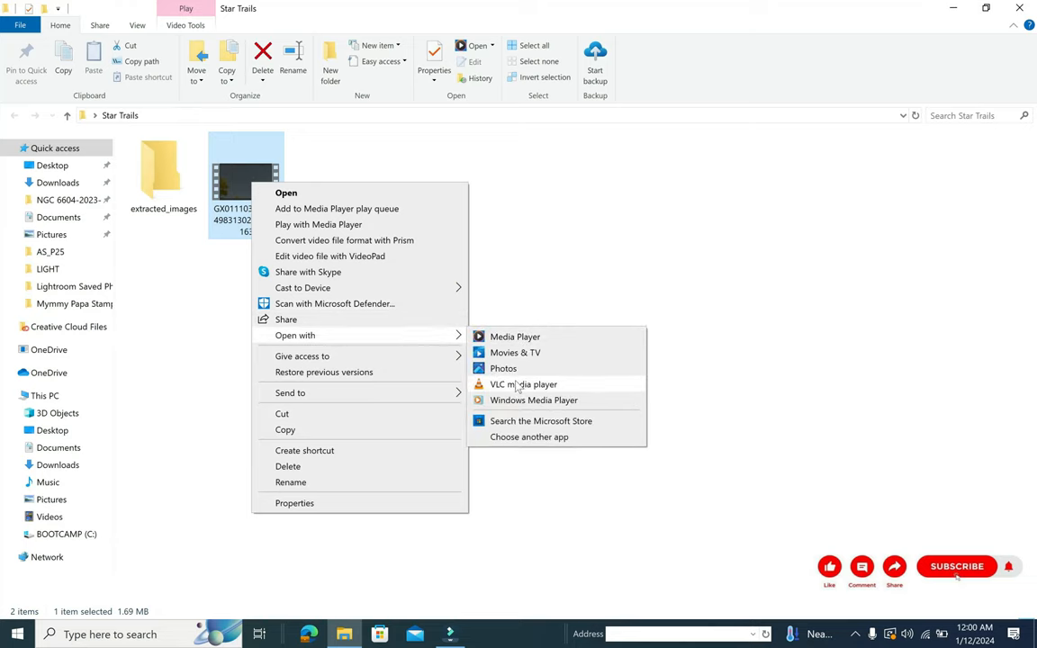
left_click(523, 385)
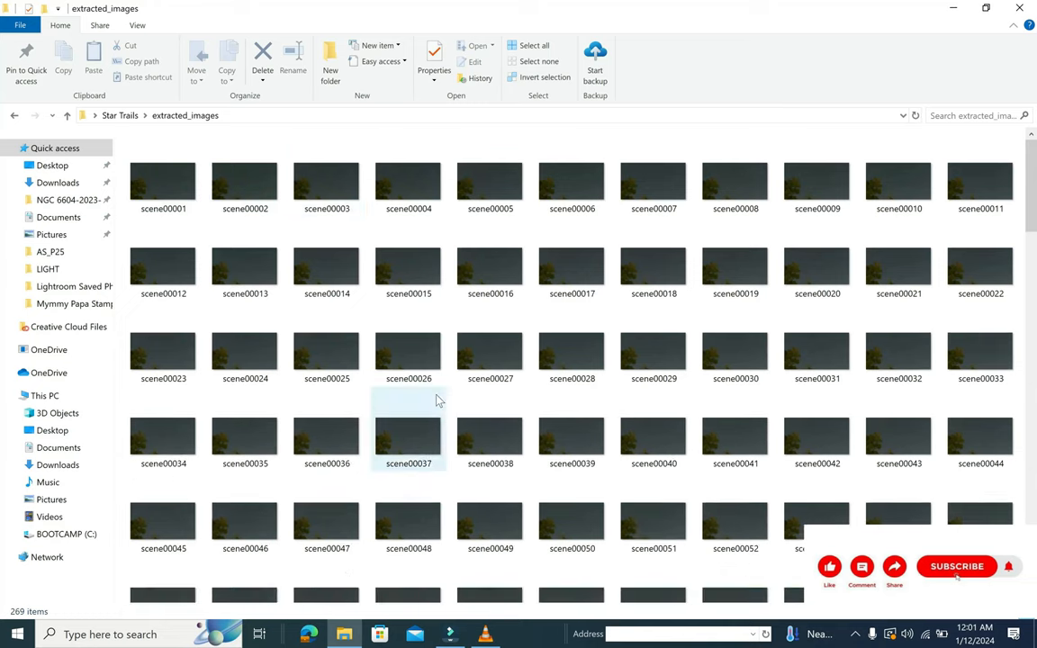
scroll("down", 3)
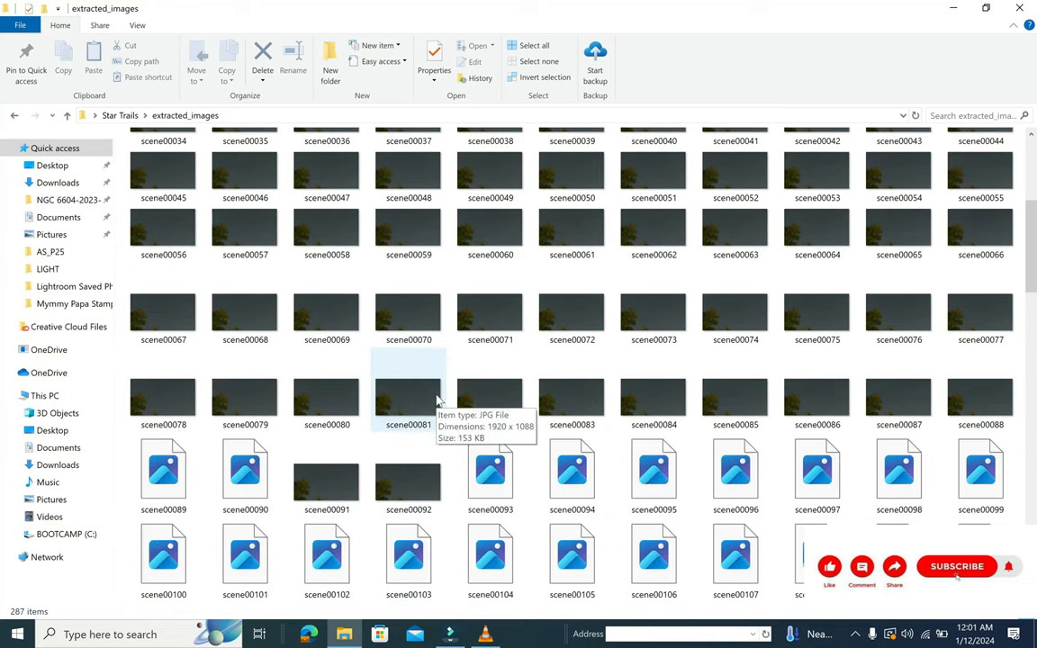
scroll("down", 3)
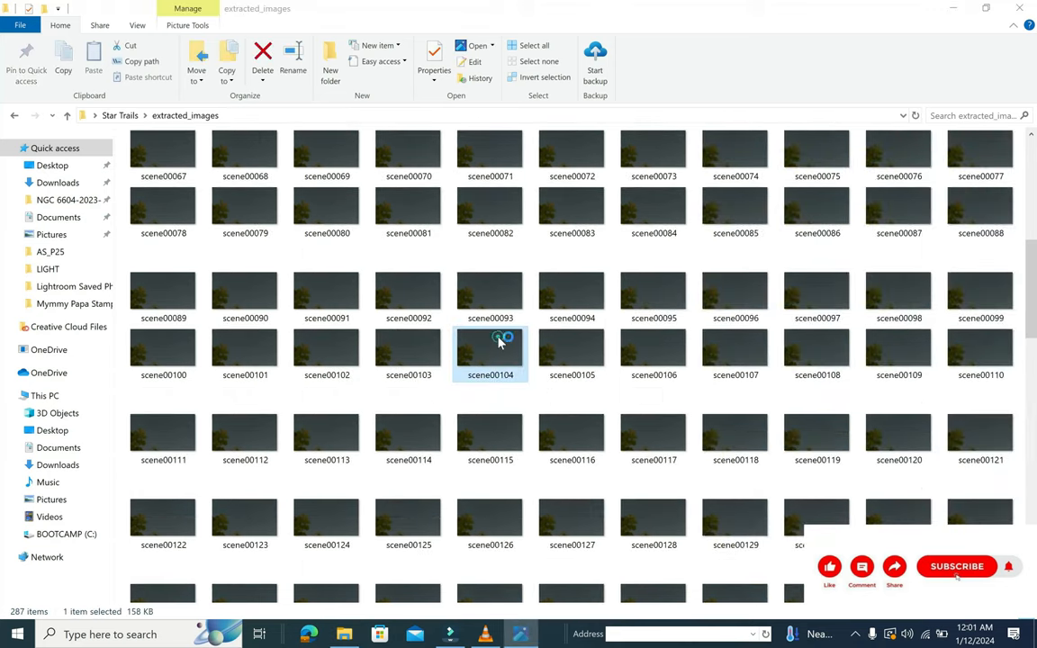
View extracted frames one by one in Photos, then close it.
double_click(489, 351)
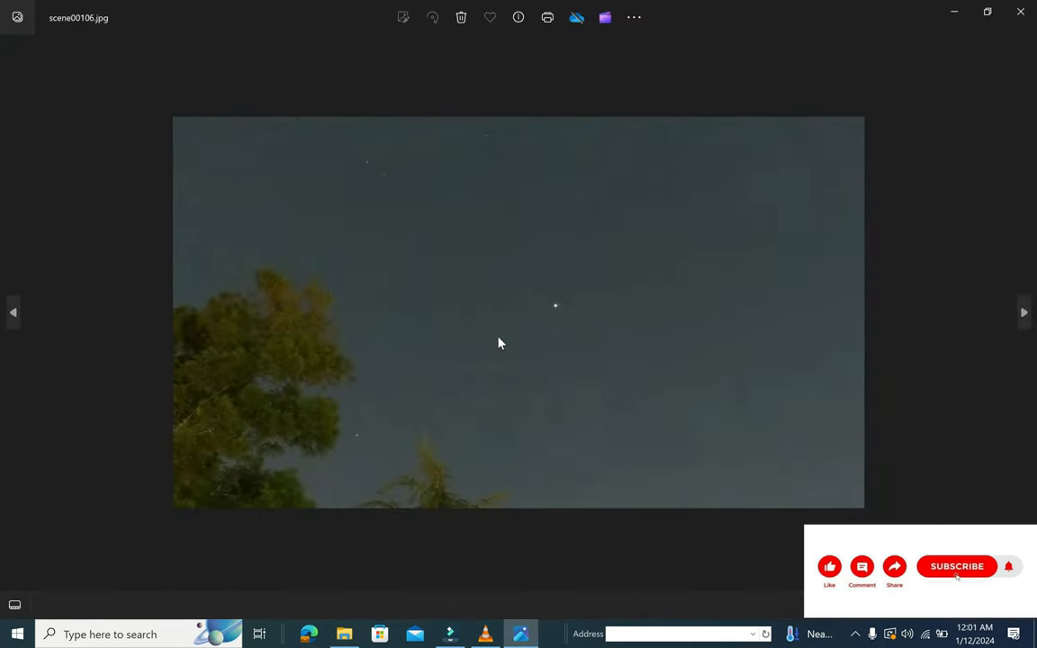
left_click(1023, 312)
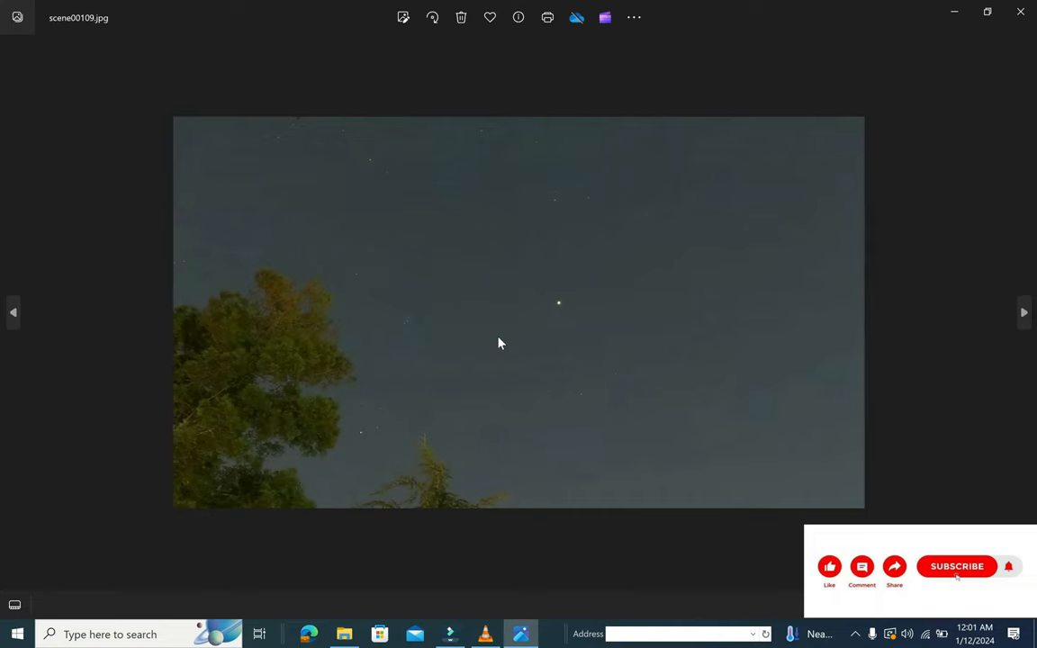
left_click(1024, 312)
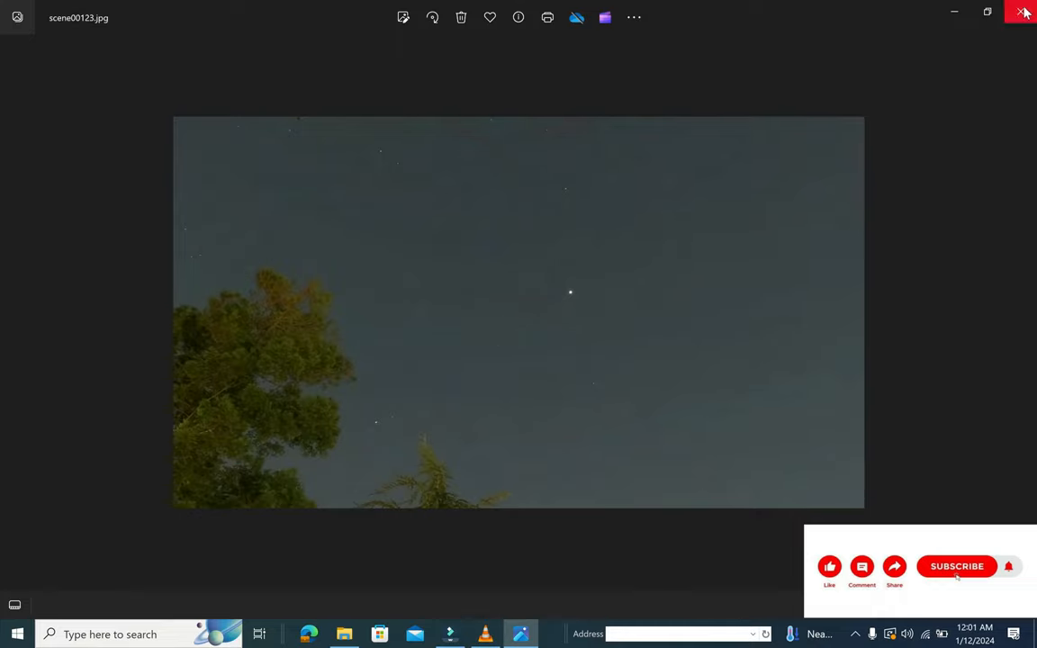
left_click(1024, 12)
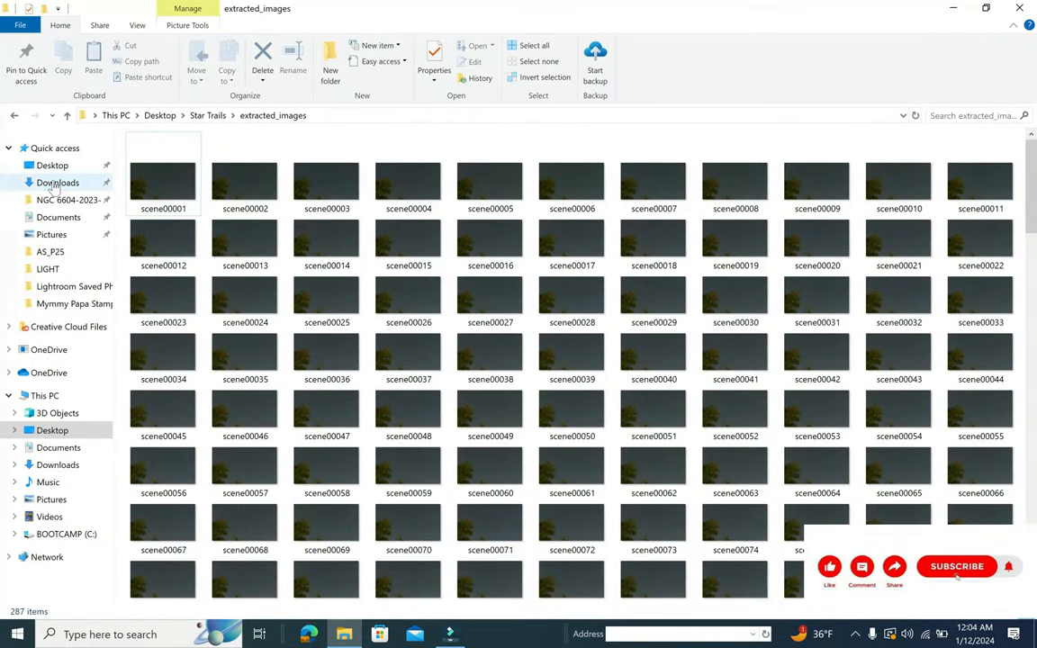
Launch StarStaX.exe from Downloads > StarStaX-0.71_win64 > StarStaX-0.71.
left_click(57, 182)
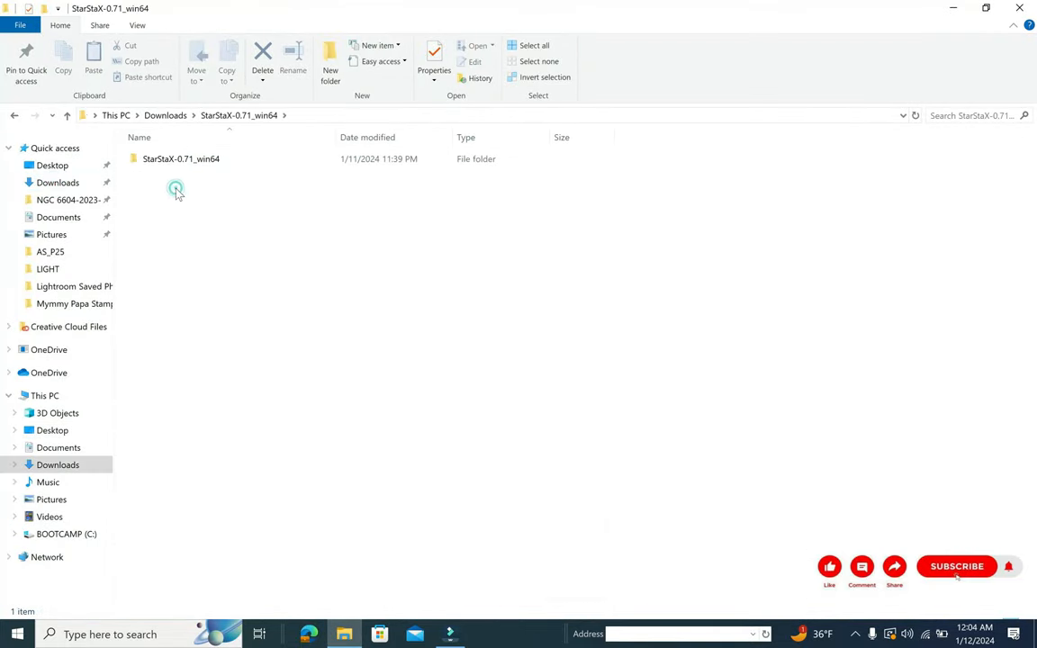
double_click(181, 158)
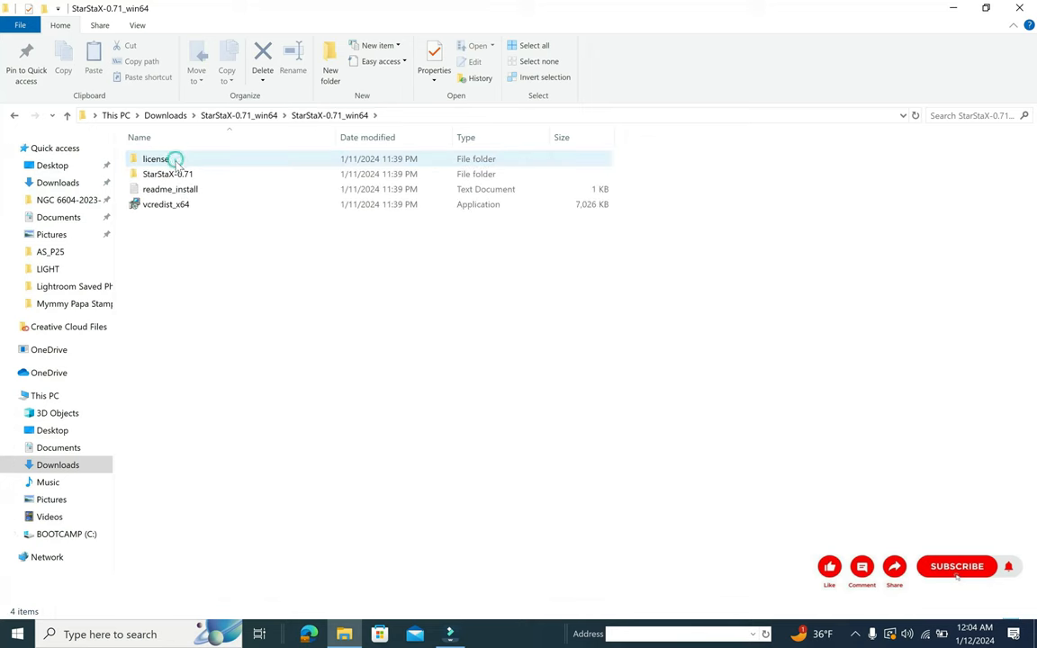
double_click(166, 174)
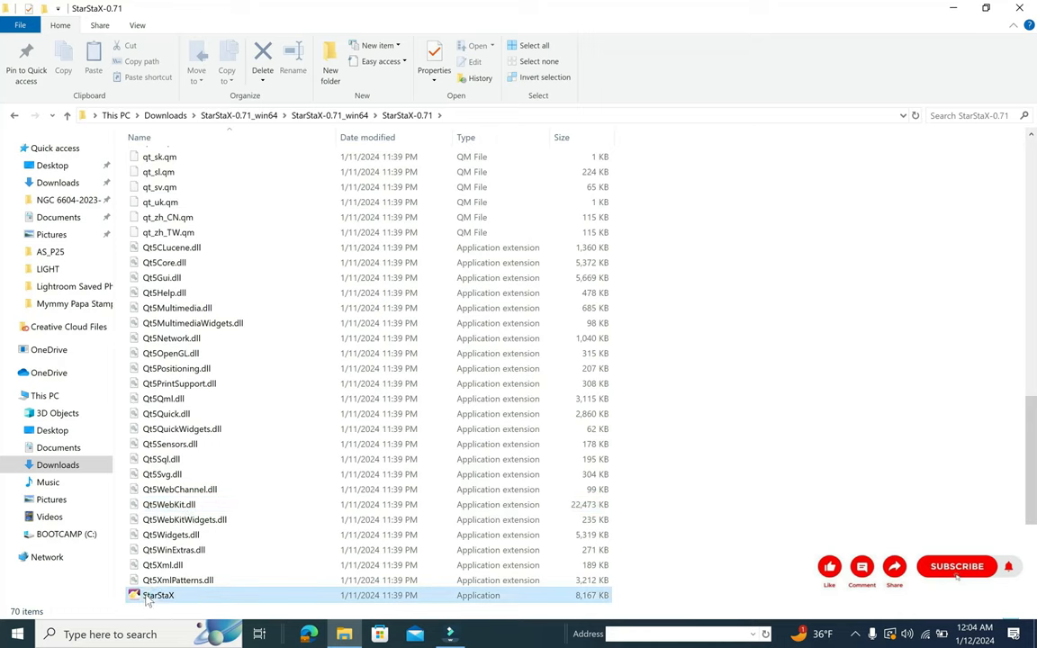
double_click(157, 595)
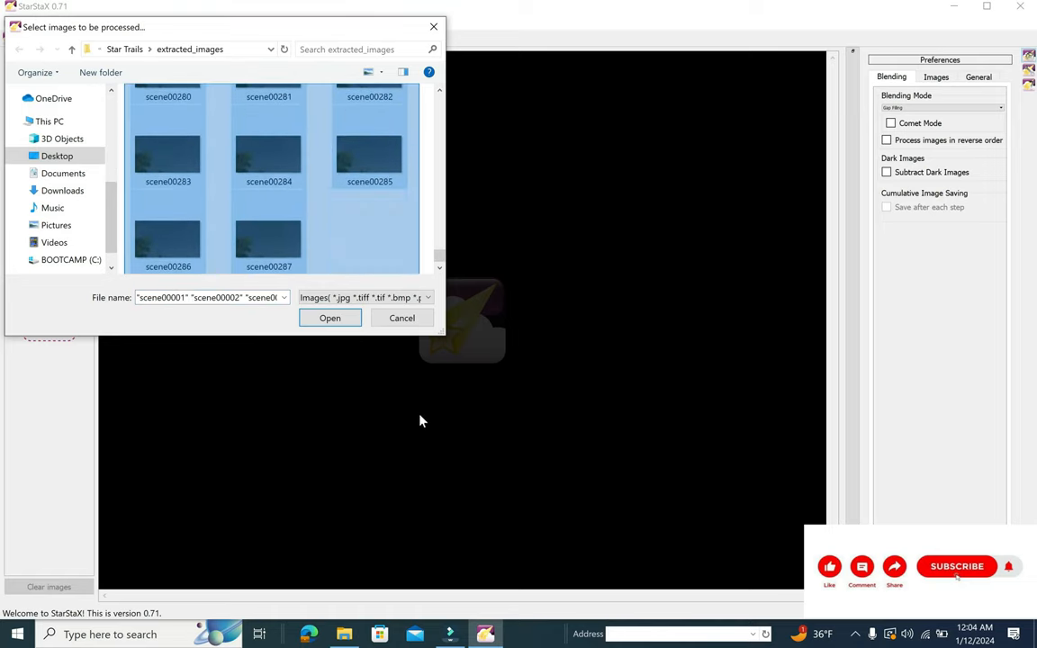
Load scene00001–scene00287 with Comet Mode, dark-image subtraction and save-after-each-step enabled.
left_click(330, 317)
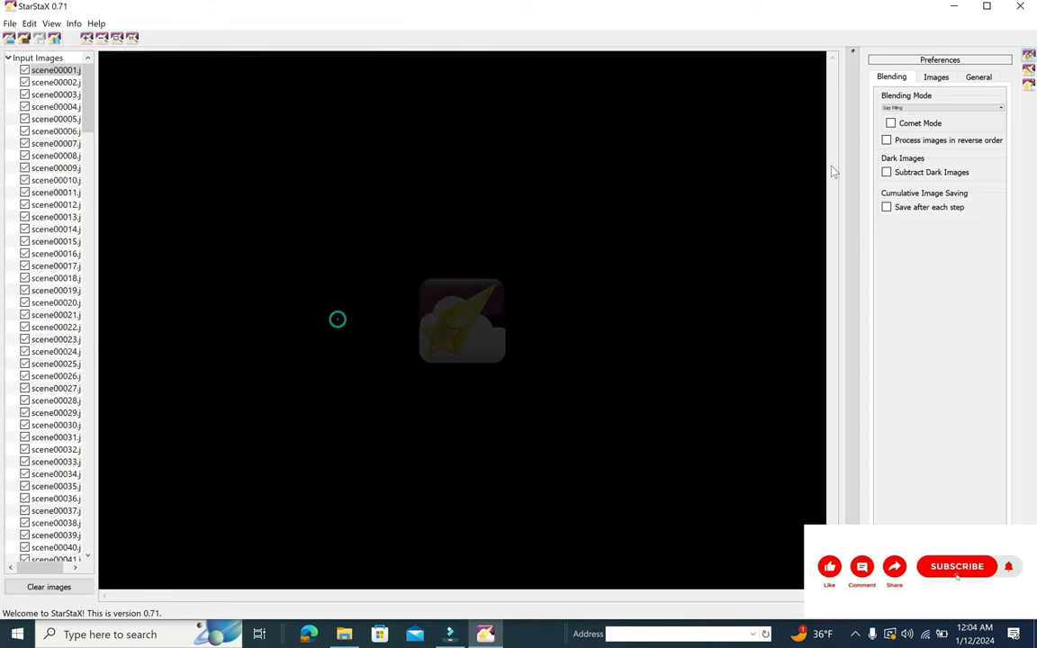
left_click(887, 124)
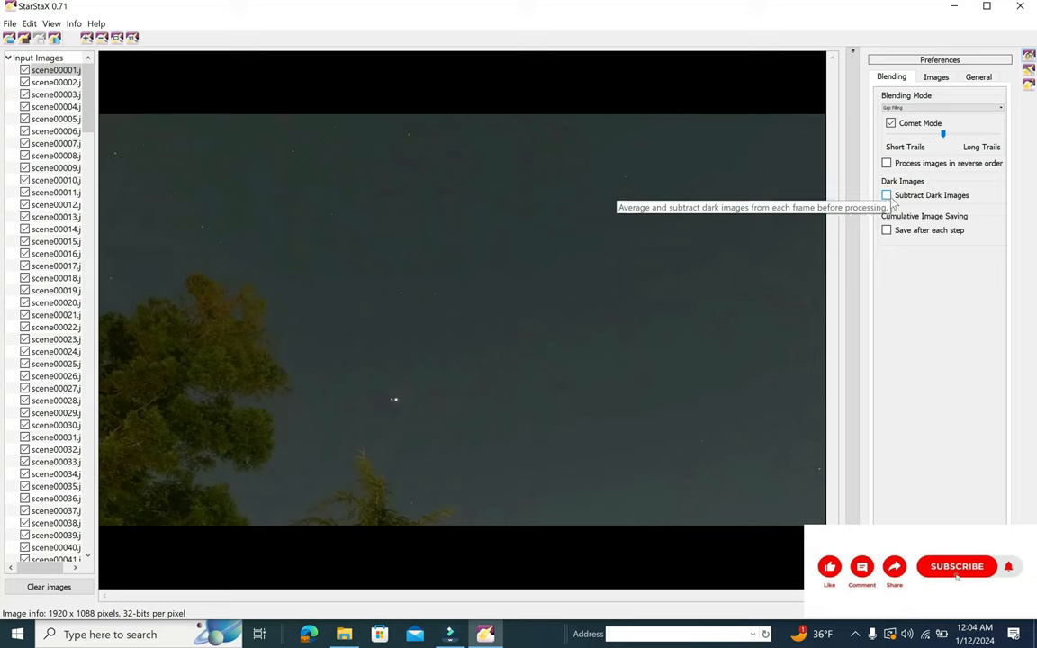
left_click(886, 196)
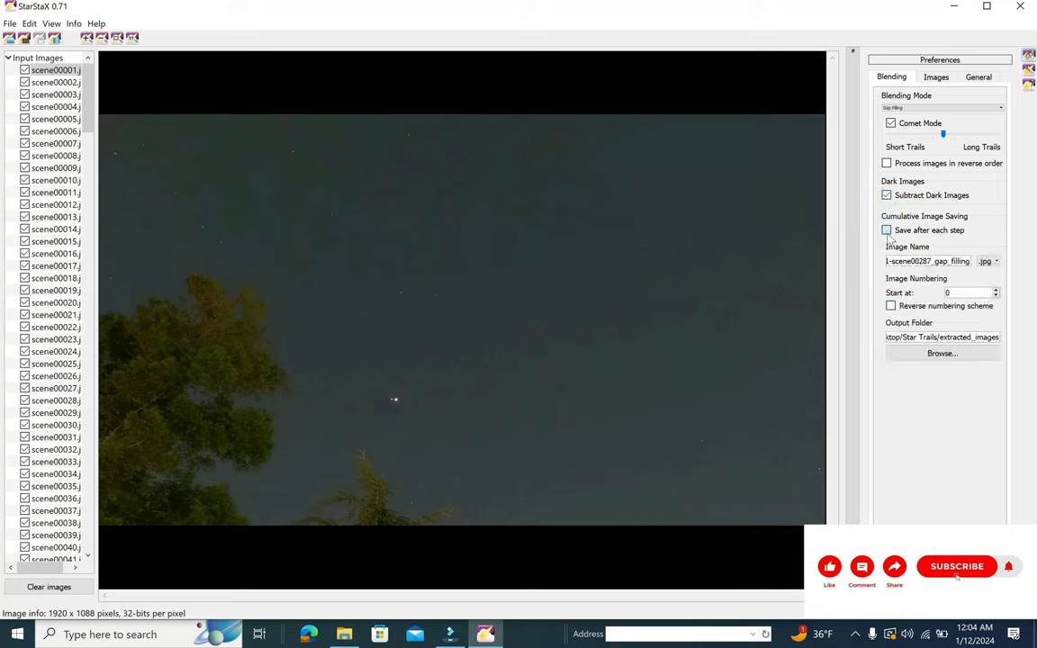
left_click(994, 261)
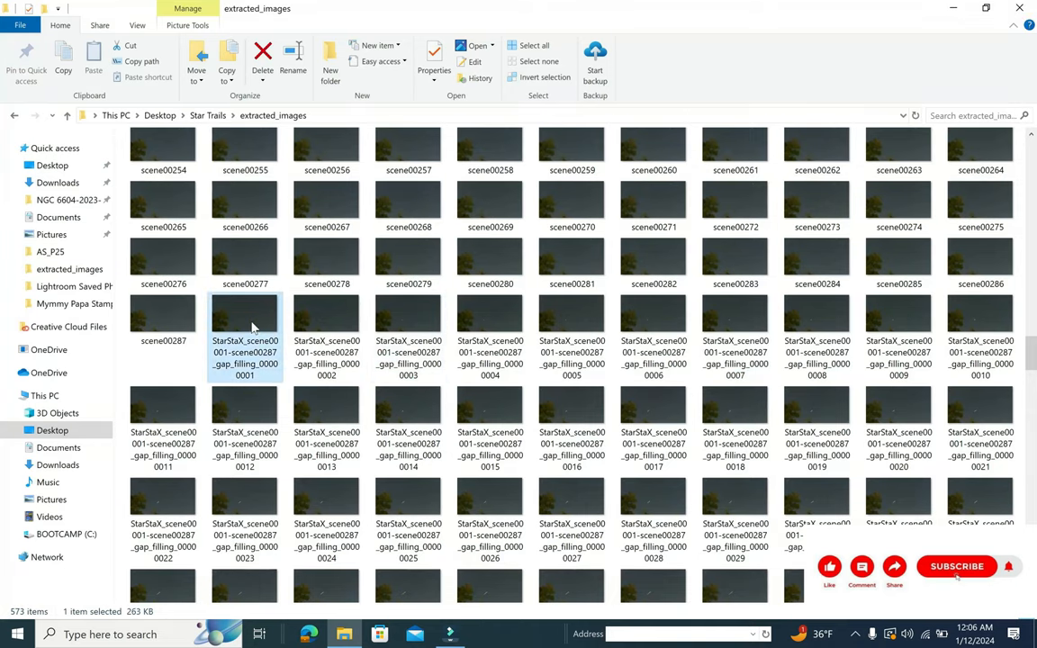
double_click(244, 315)
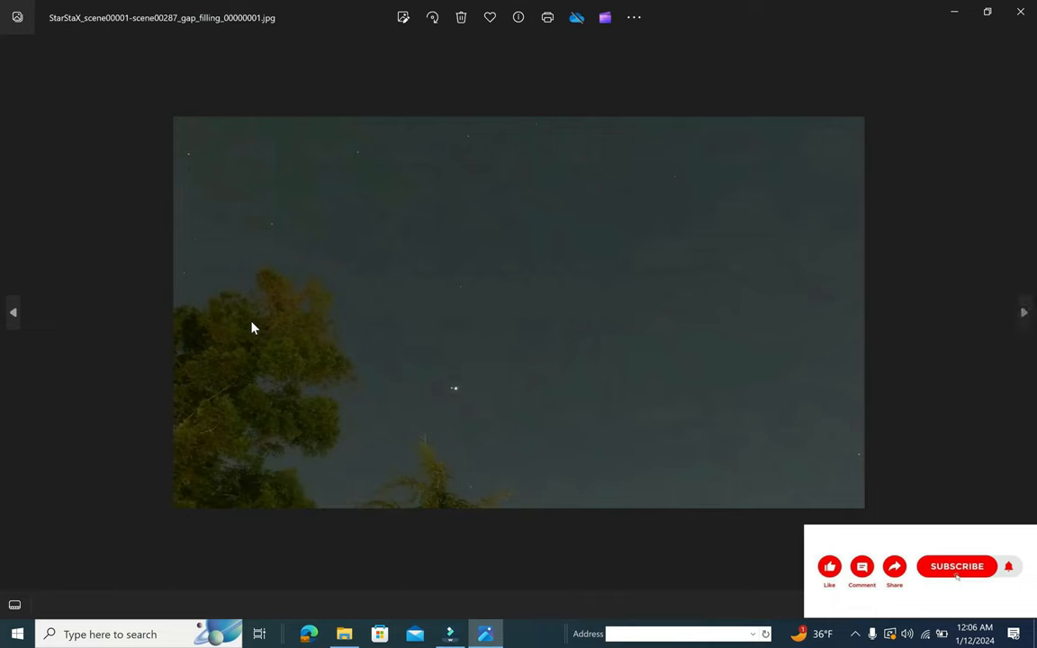
left_click(1023, 312)
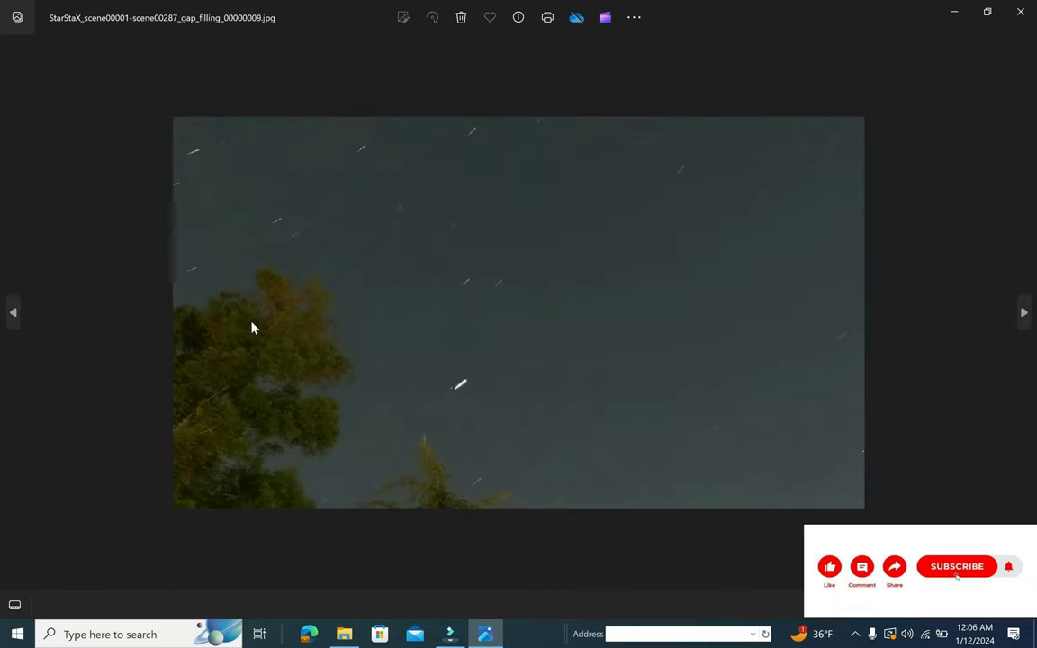
left_click(1023, 312)
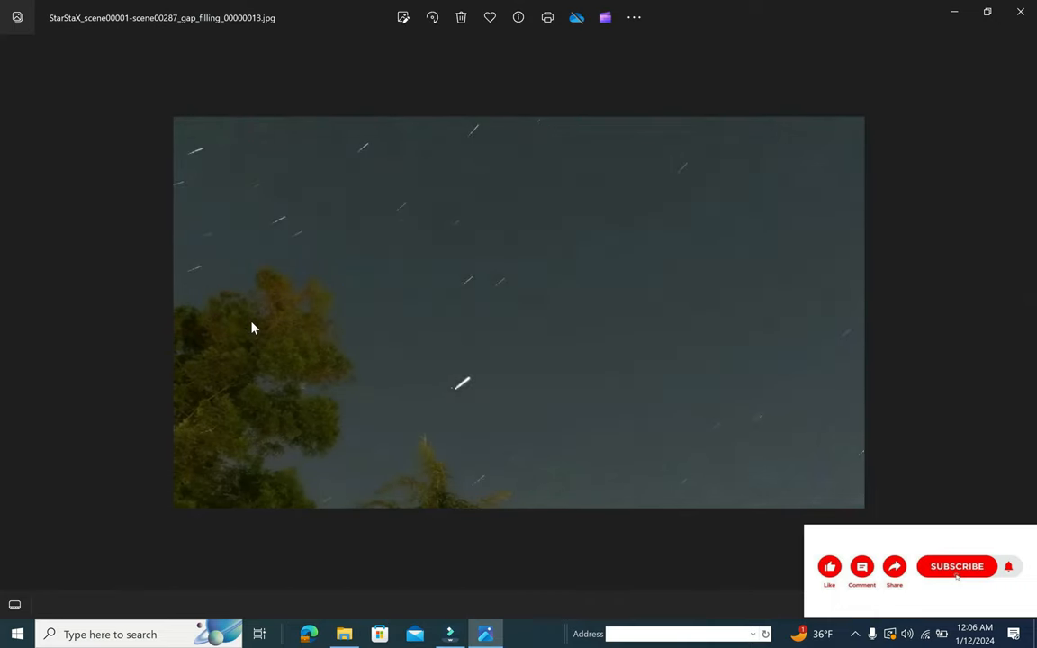
left_click(986, 11)
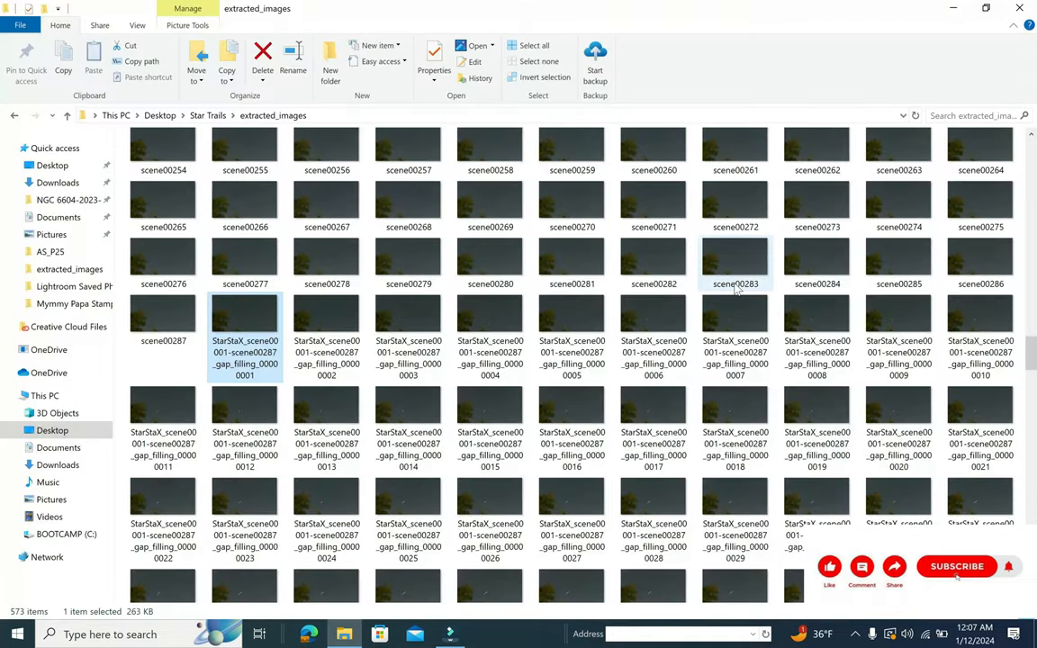
mouse_move(735, 265)
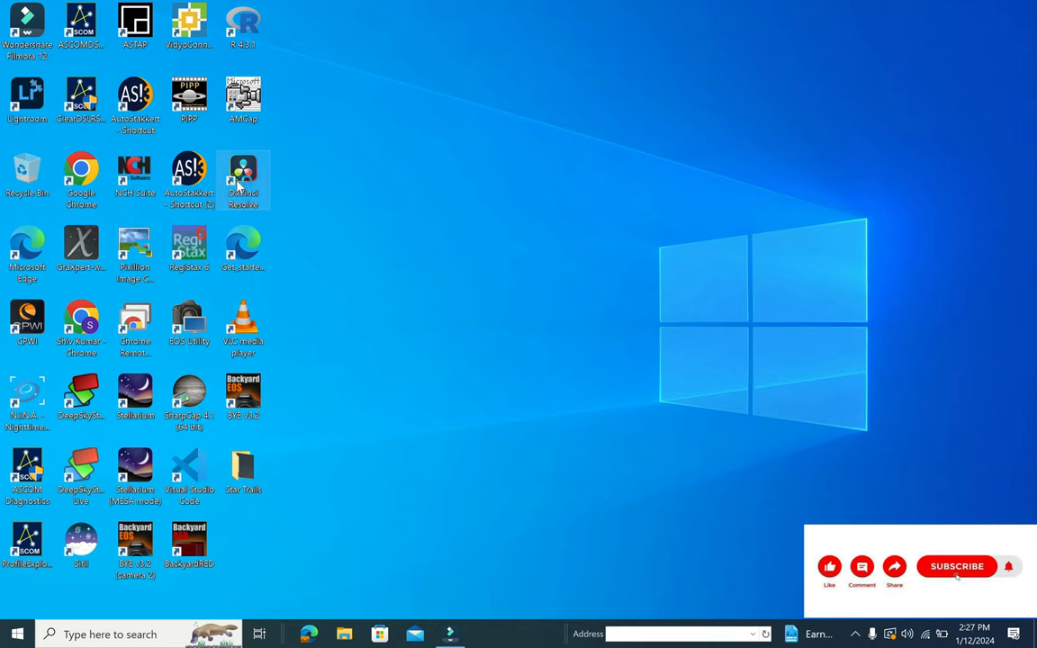
mouse_move(243, 171)
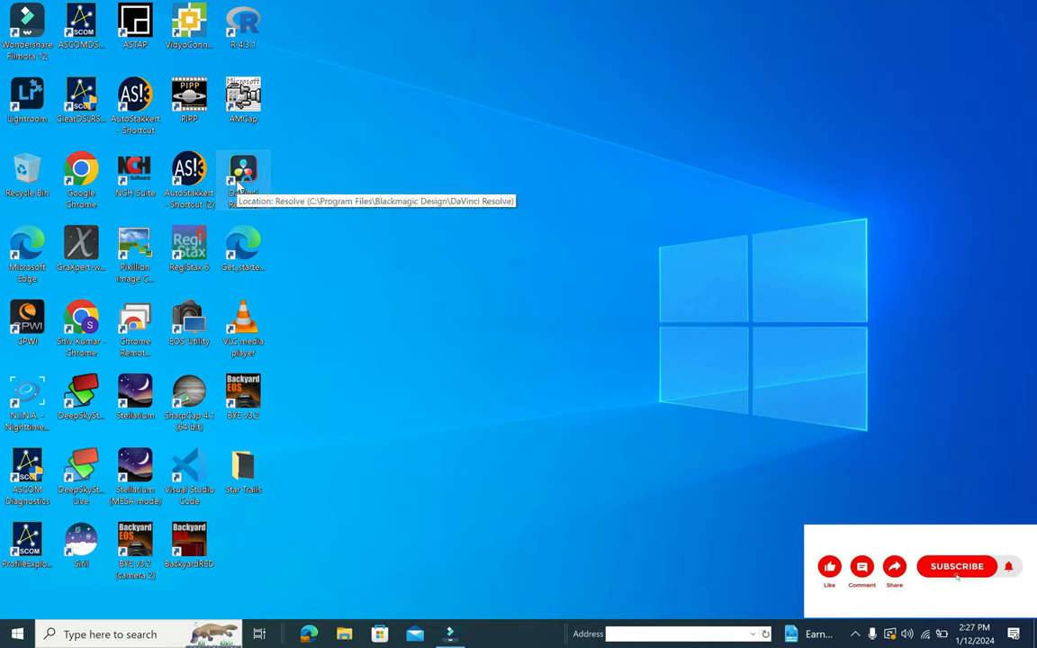
mouse_move(315, 181)
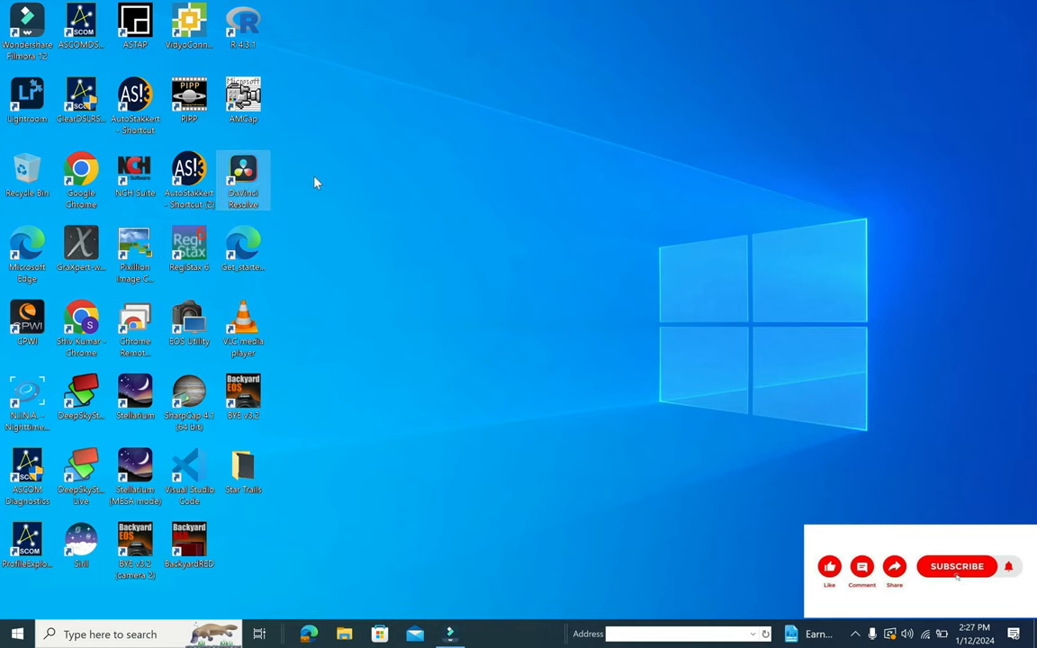
Launch DaVinci Resolve 18.6 from its desktop shortcut.
double_click(243, 176)
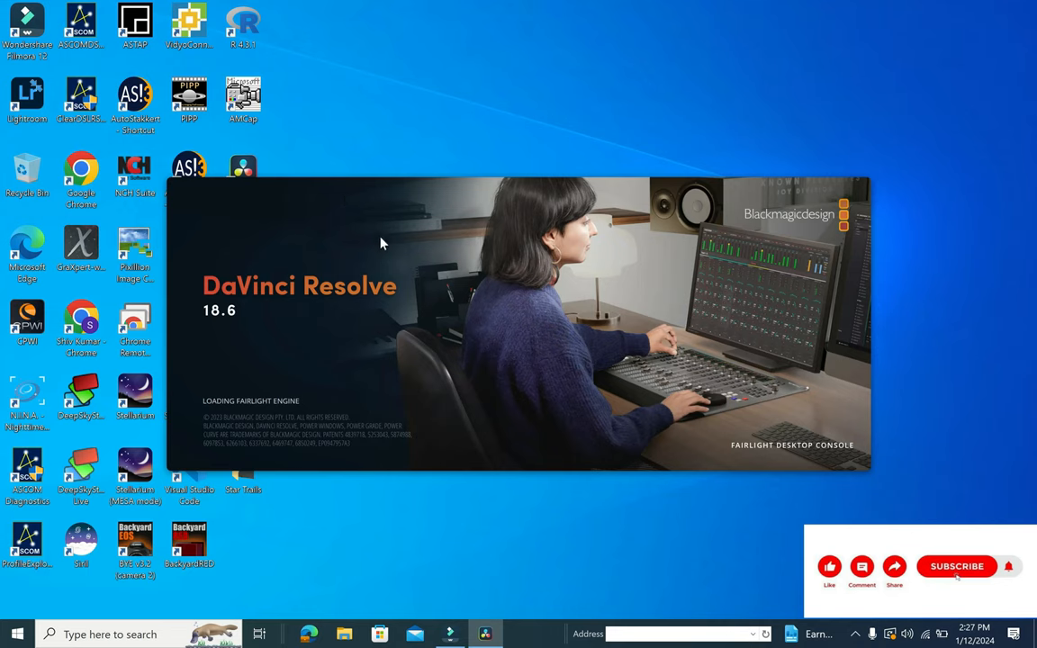
mouse_move(424, 319)
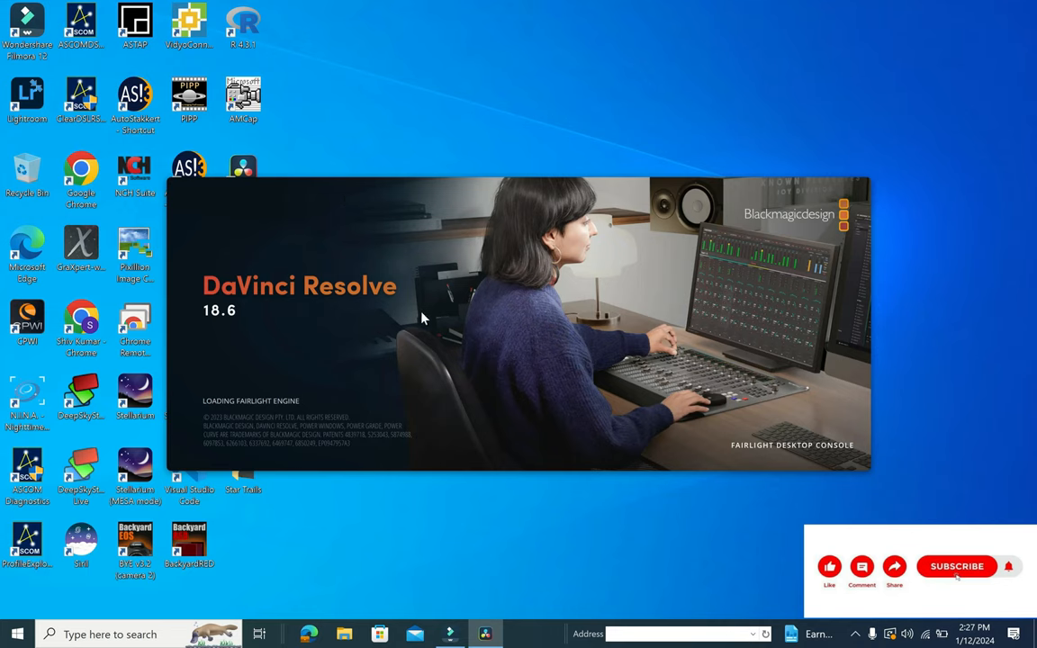
mouse_move(448, 383)
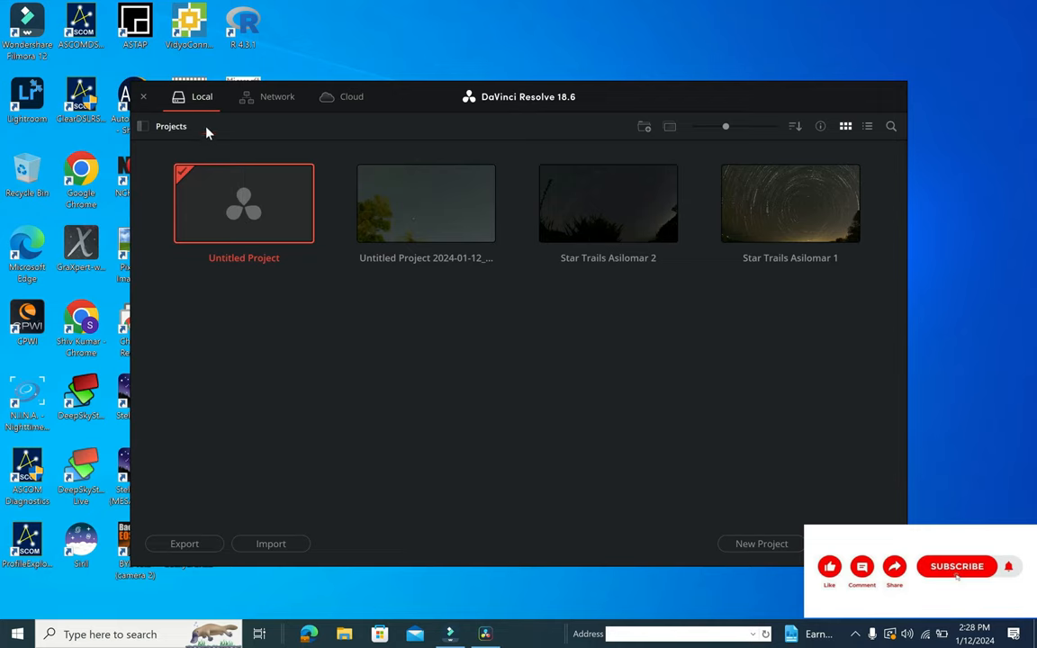
mouse_move(270, 236)
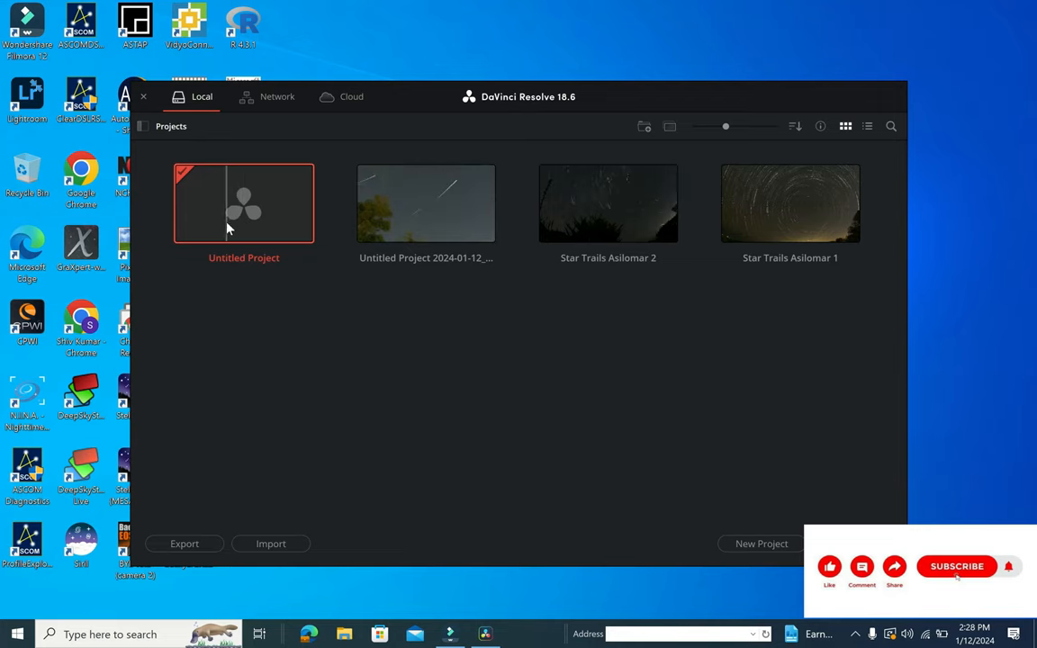
Open Untitled Project and import the StarStaX cumulative star-trail images into the media pool.
left_click(143, 96)
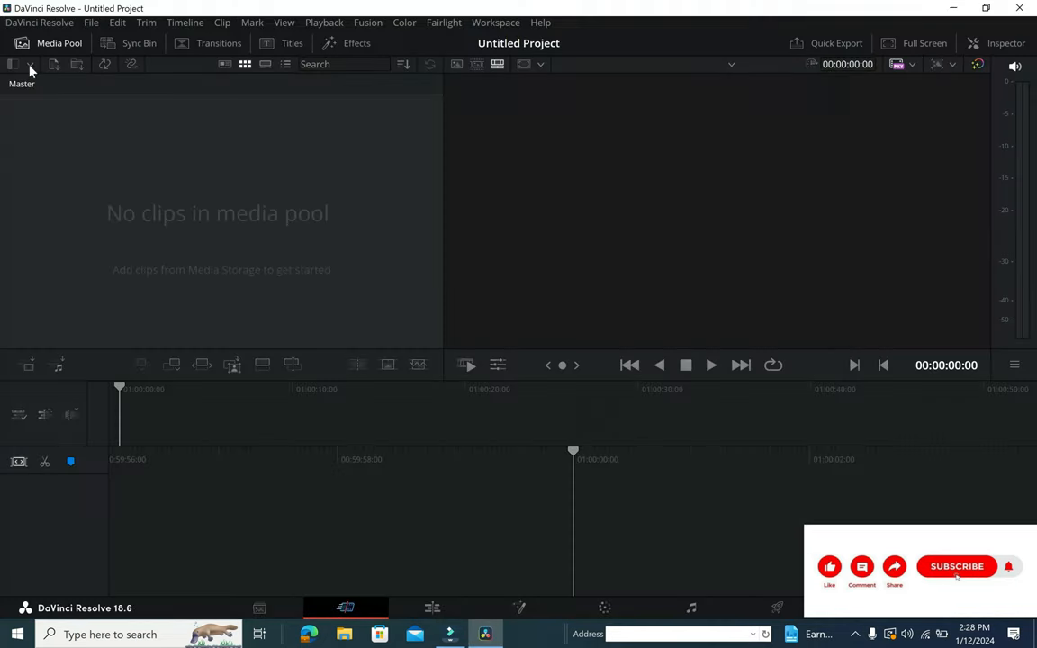
left_click(91, 23)
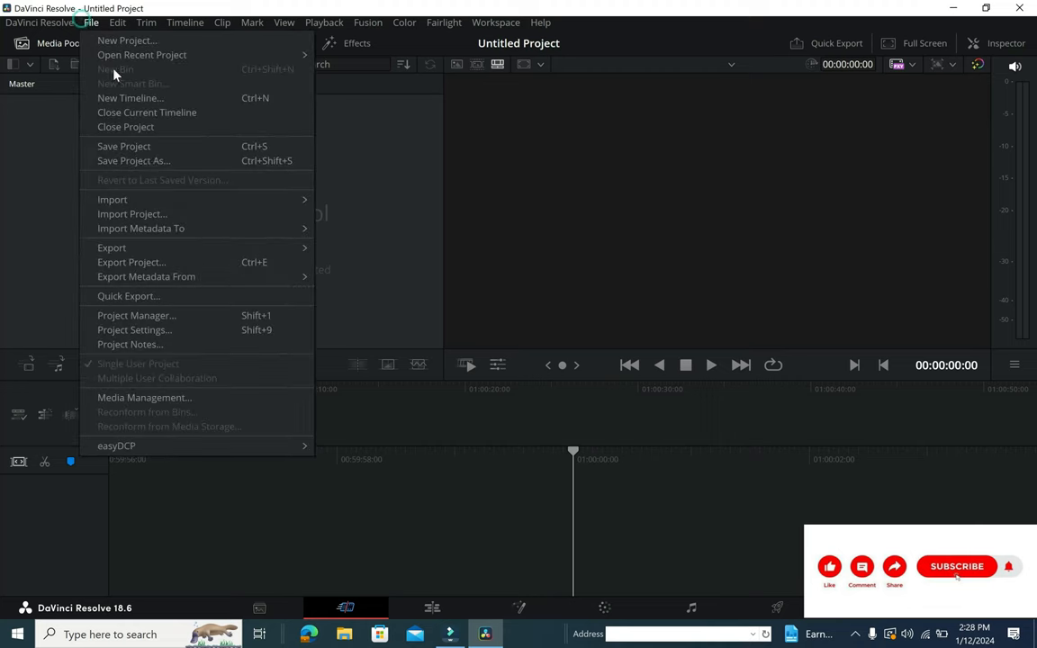
mouse_move(113, 199)
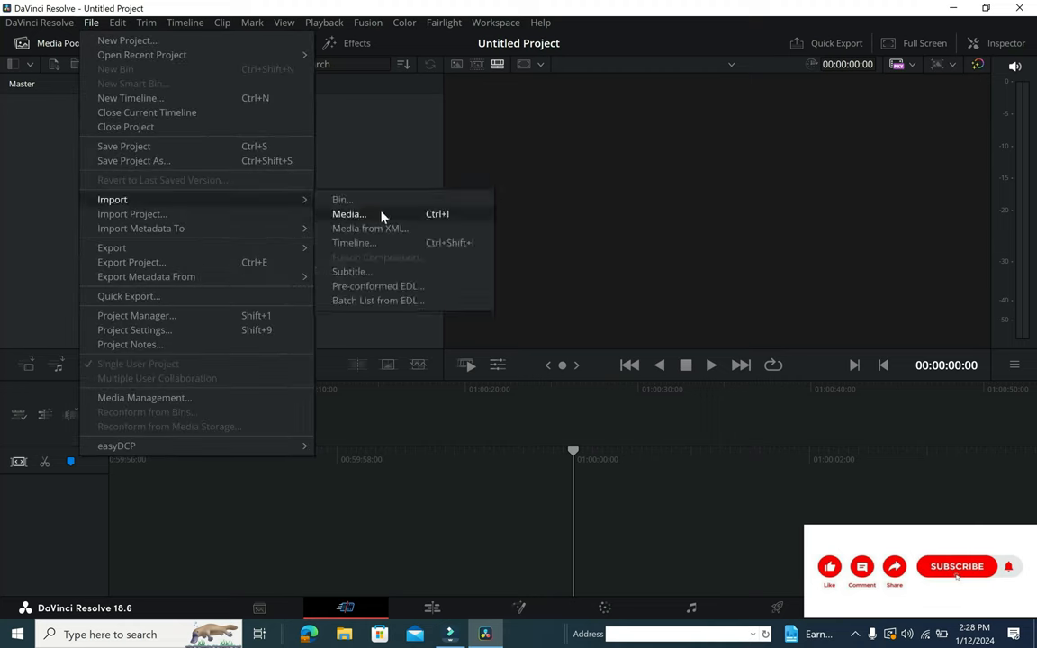
left_click(348, 213)
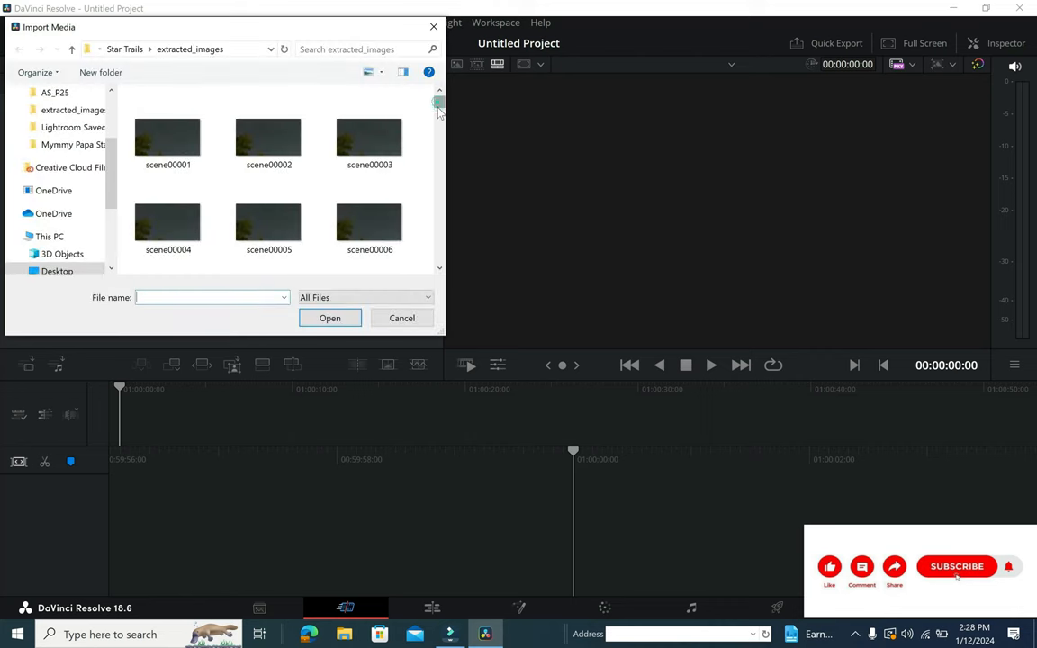
left_click_drag(438, 103, 438, 193)
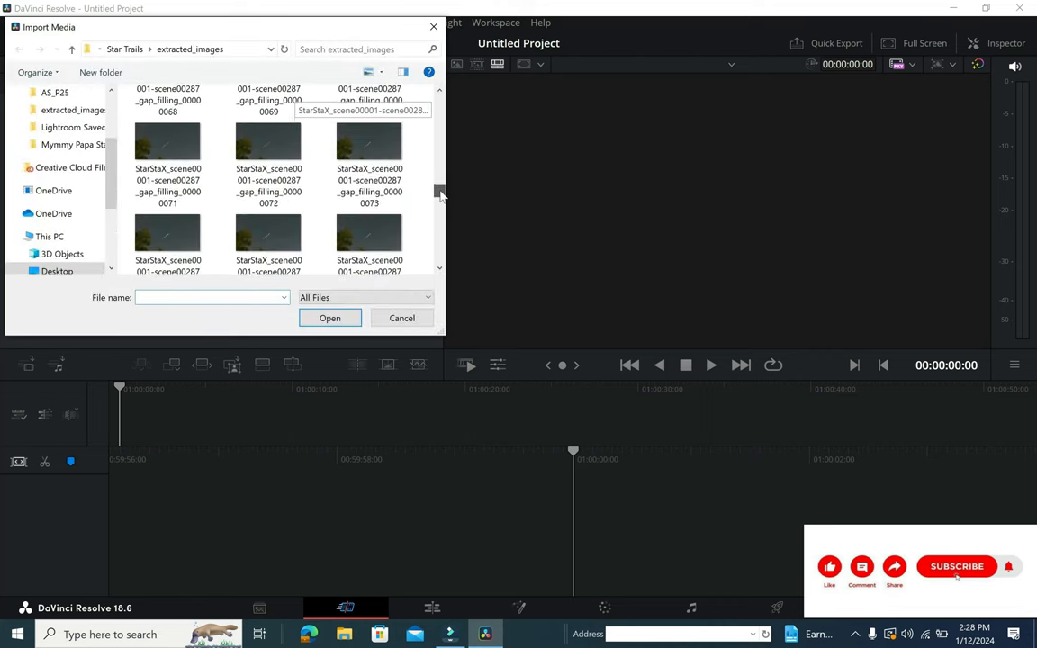
scroll("down", 3)
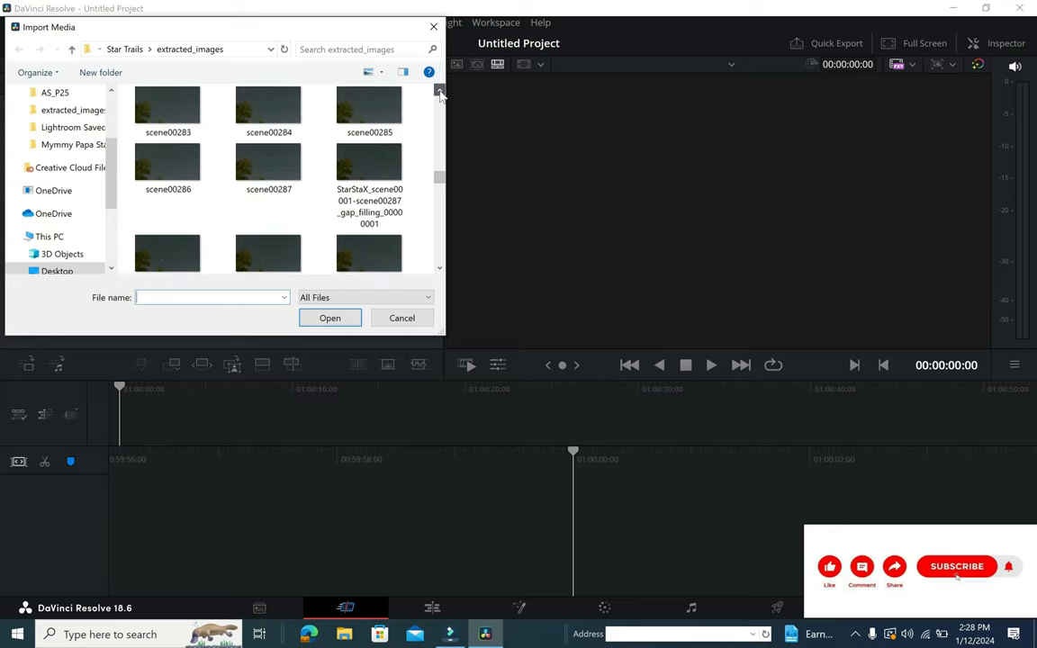
left_click(369, 230)
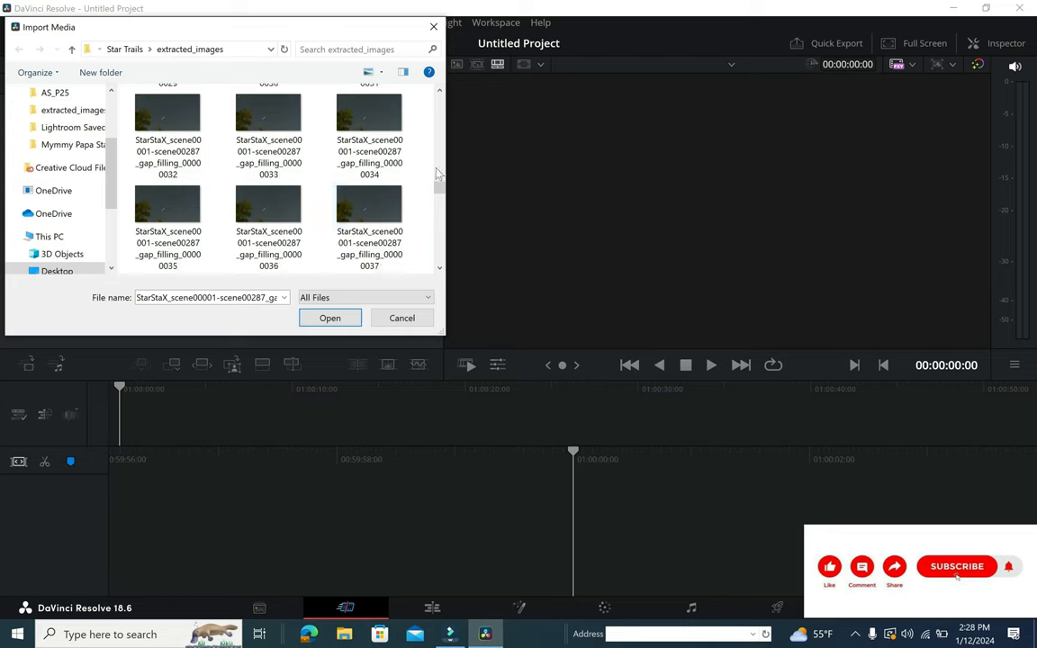
scroll("down", 3)
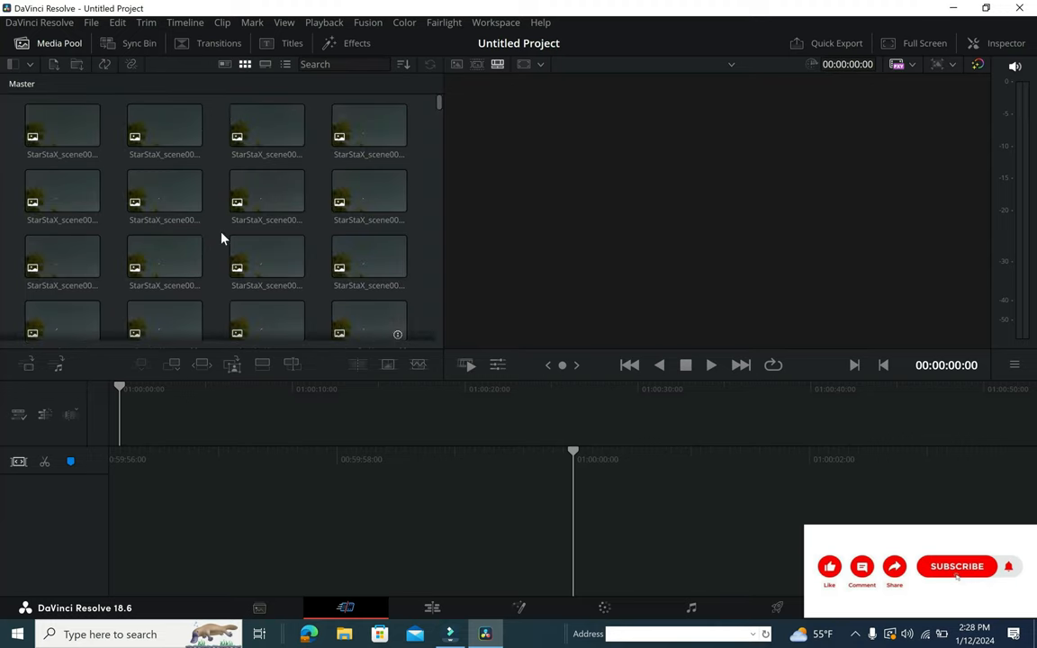
In Preferences > User > Editing, set the Standard still duration to 1 frame.
left_click(38, 23)
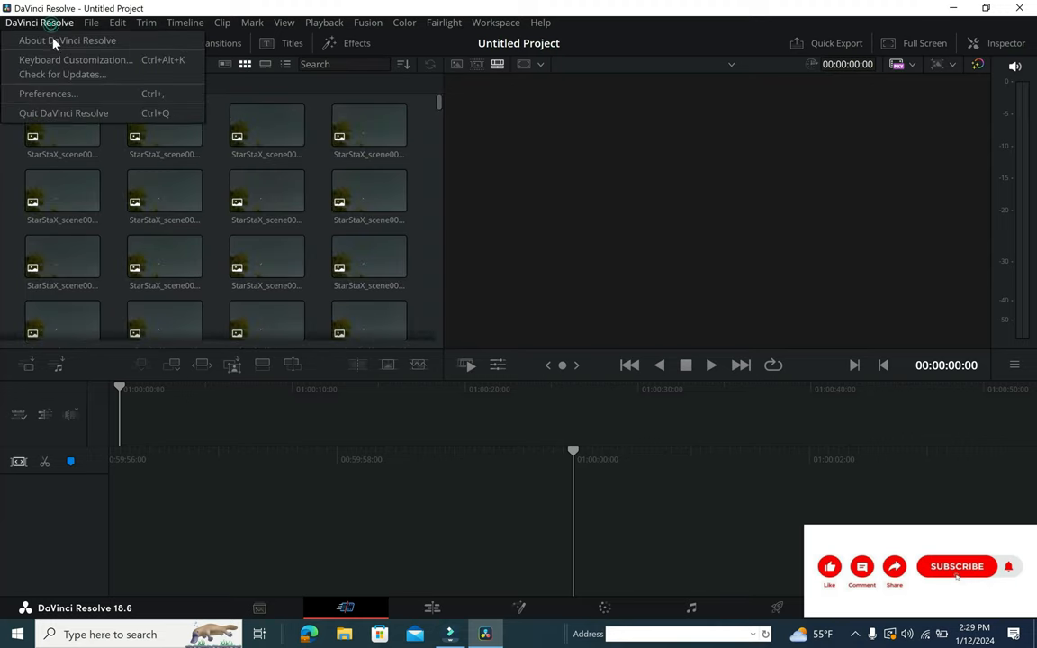
left_click(48, 94)
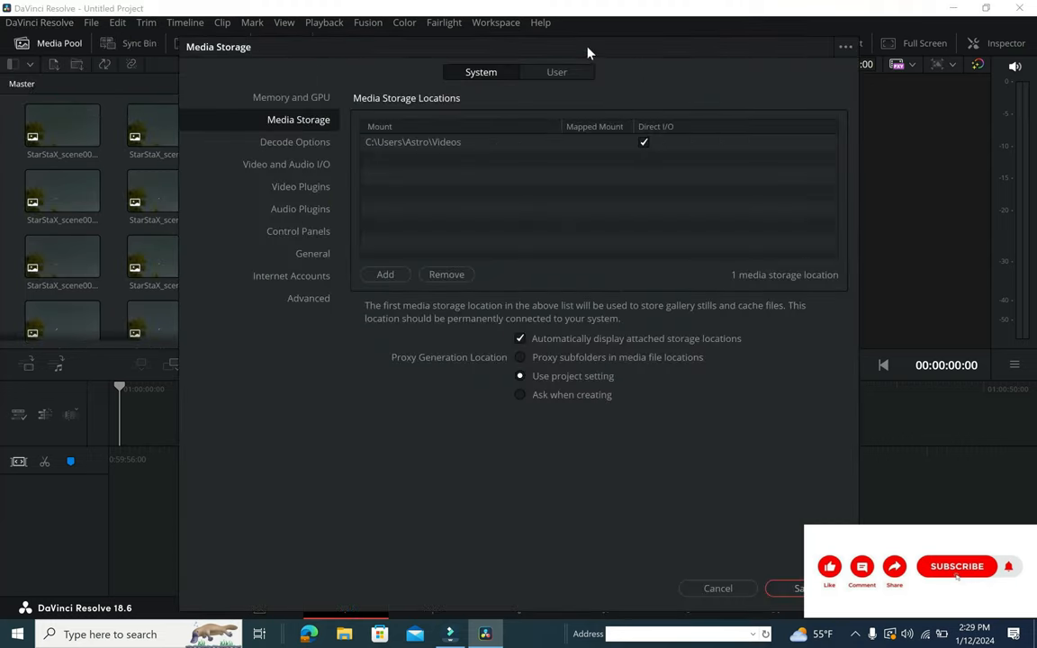
left_click(556, 72)
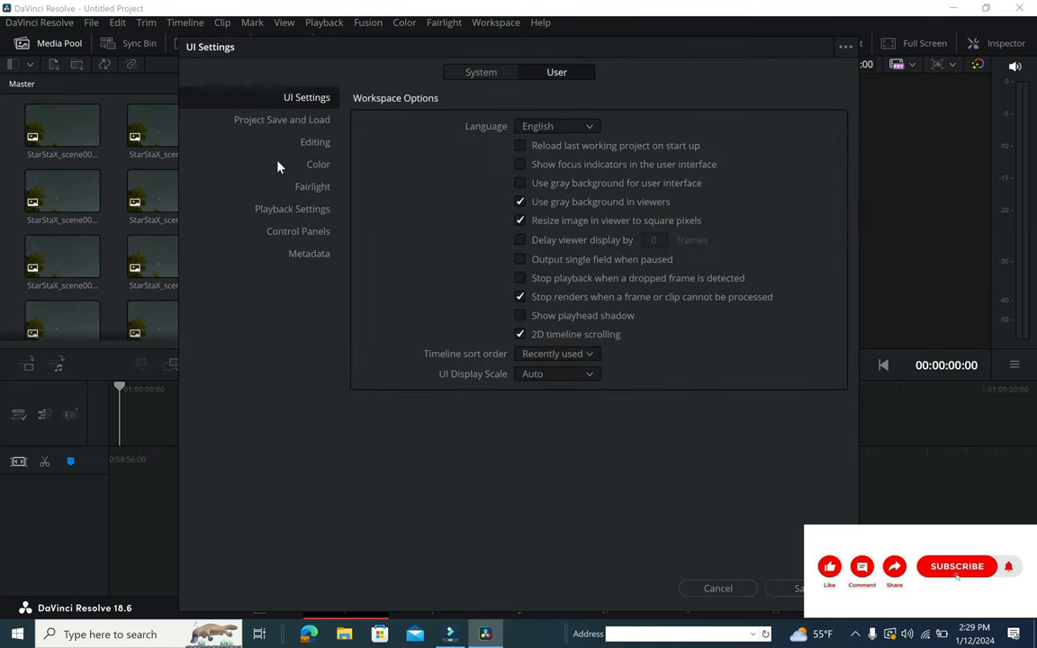
left_click(315, 141)
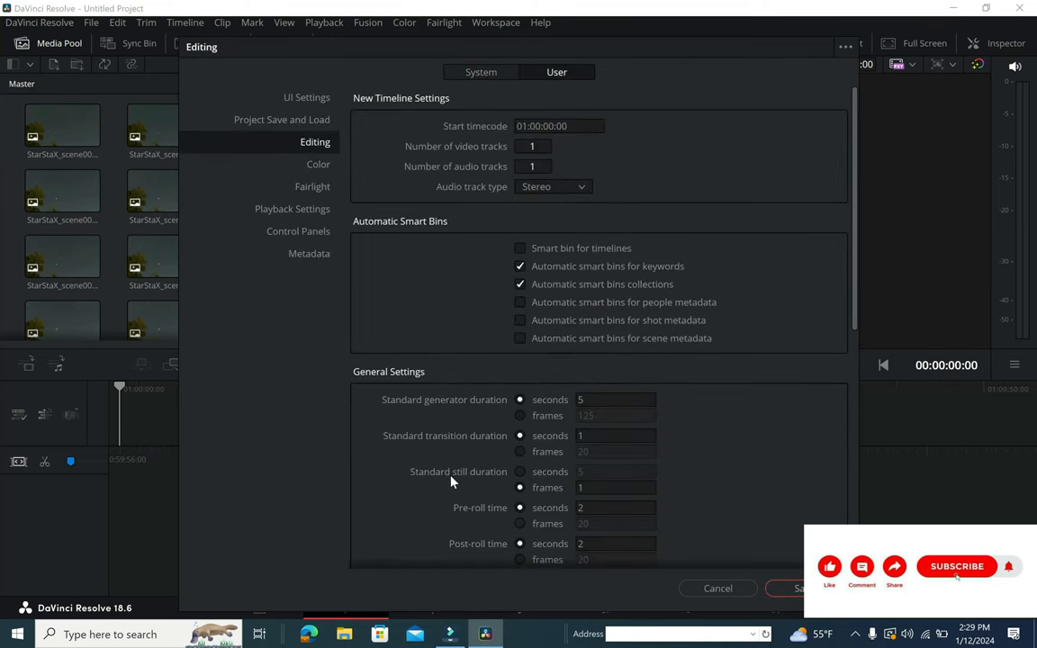
left_click(520, 471)
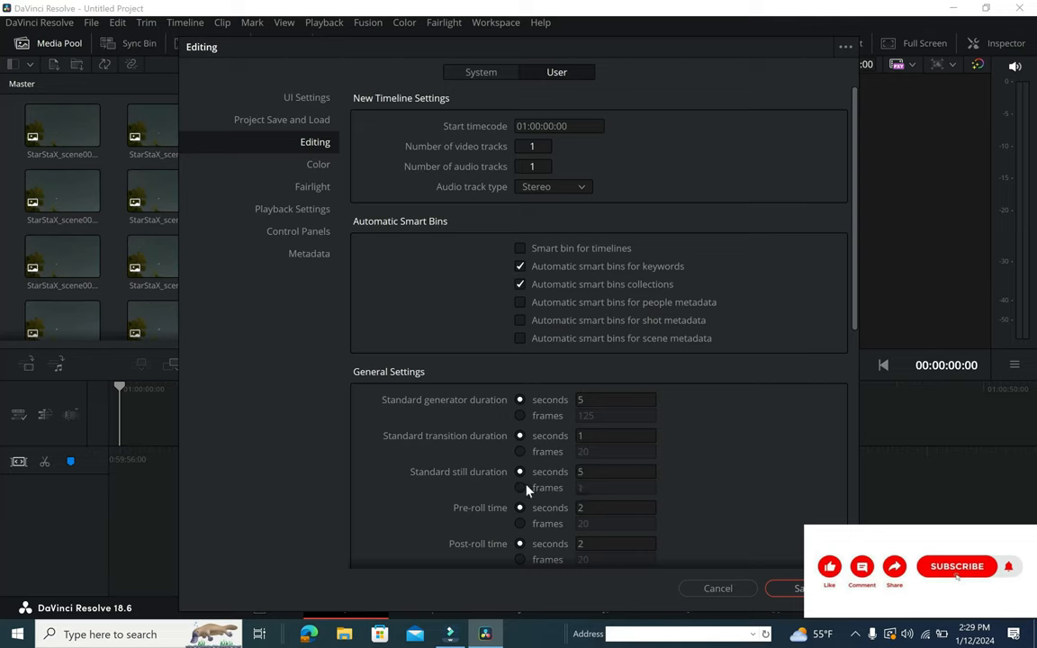
left_click(520, 486)
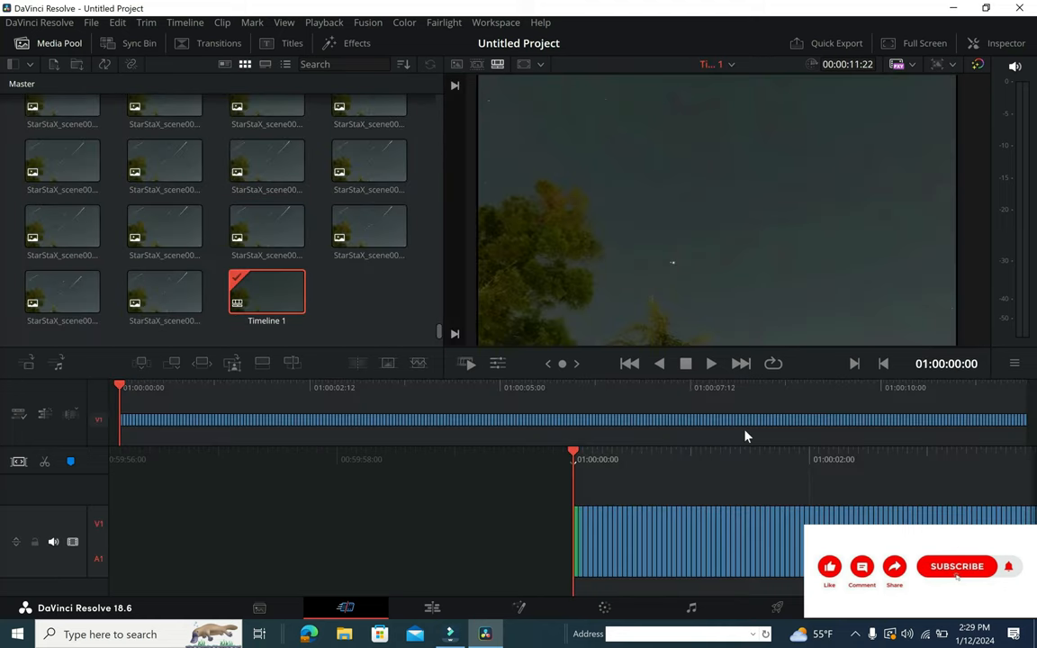
Play Timeline 1's star trails to the end, scrub back near the start, and show Transform controls.
left_click(710, 363)
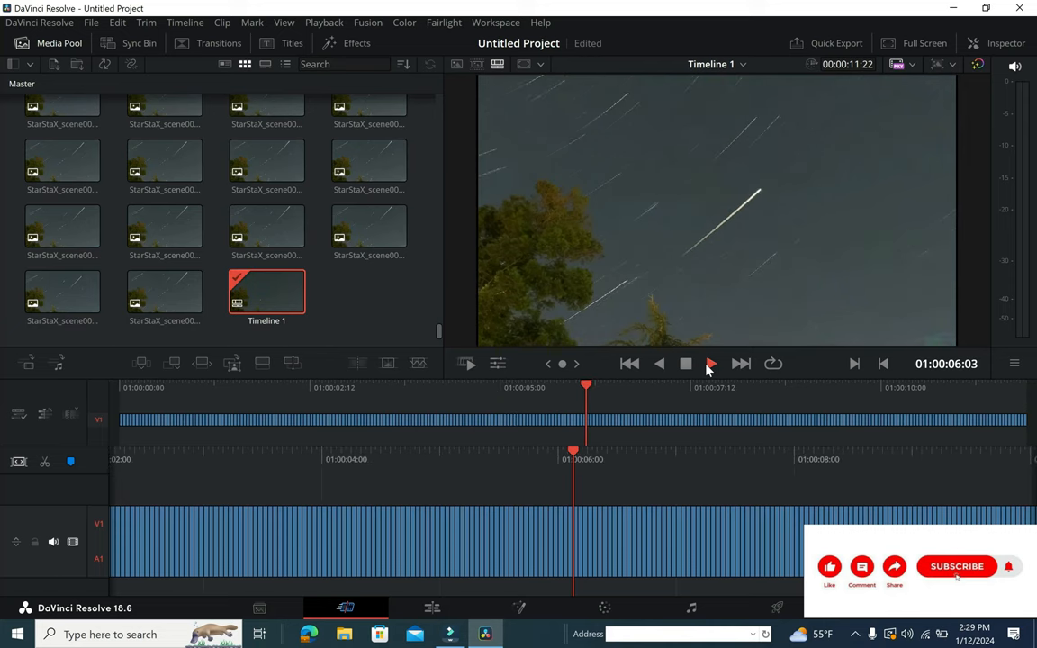
left_click(709, 364)
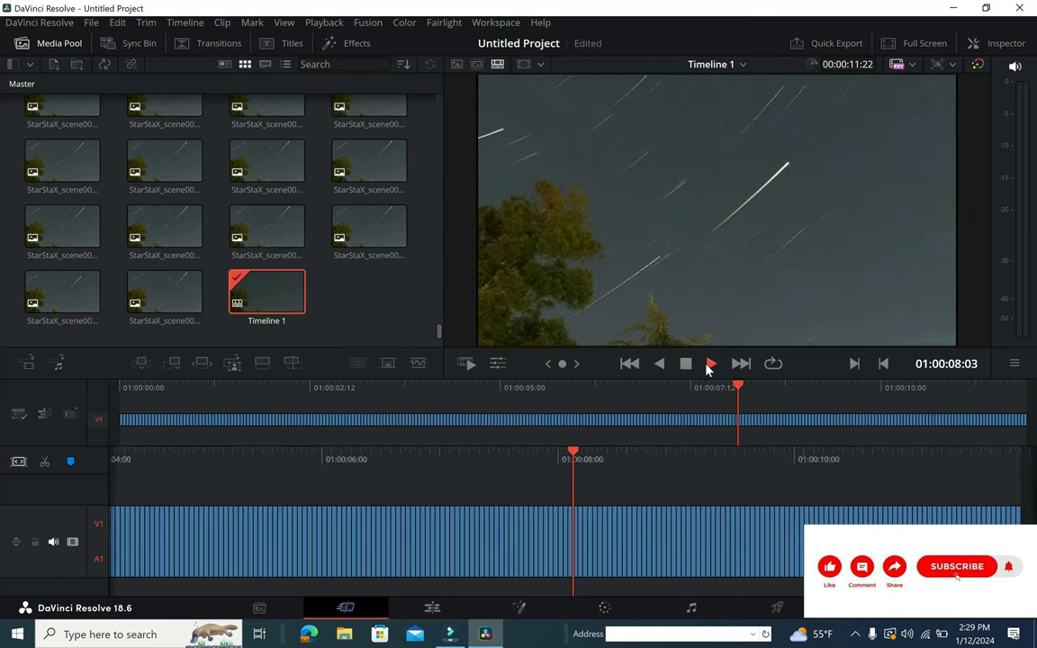
left_click(710, 364)
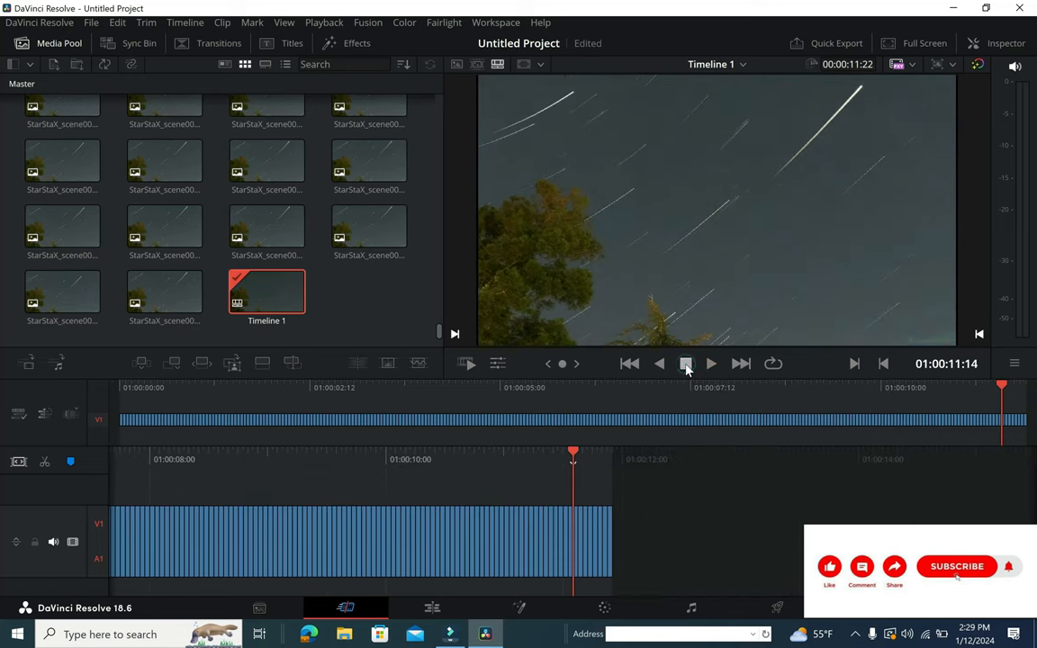
left_click(687, 363)
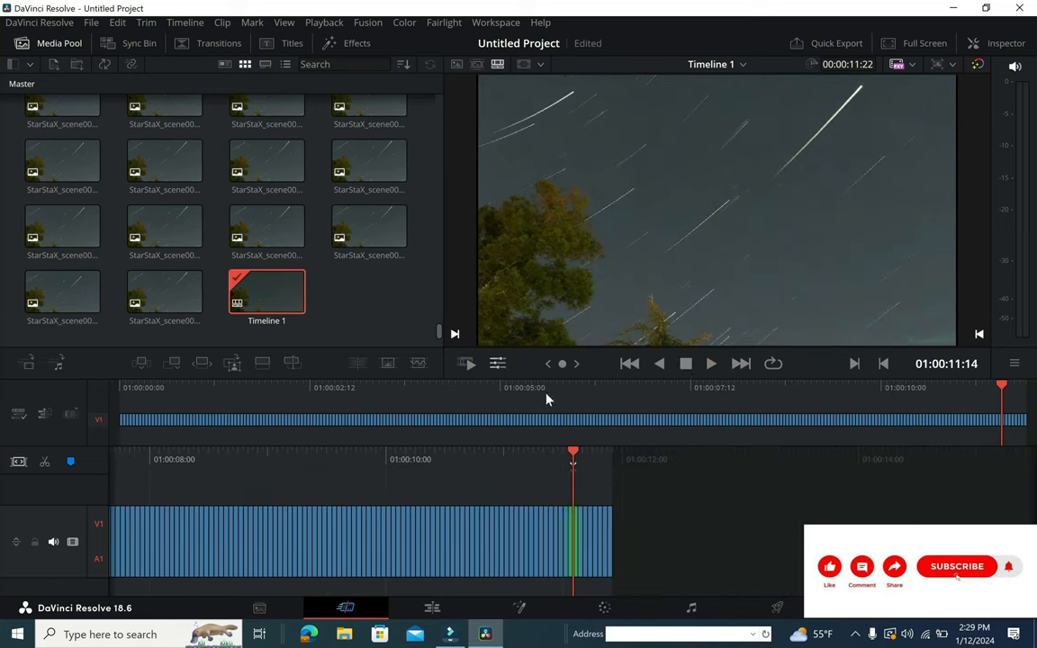
left_click(498, 363)
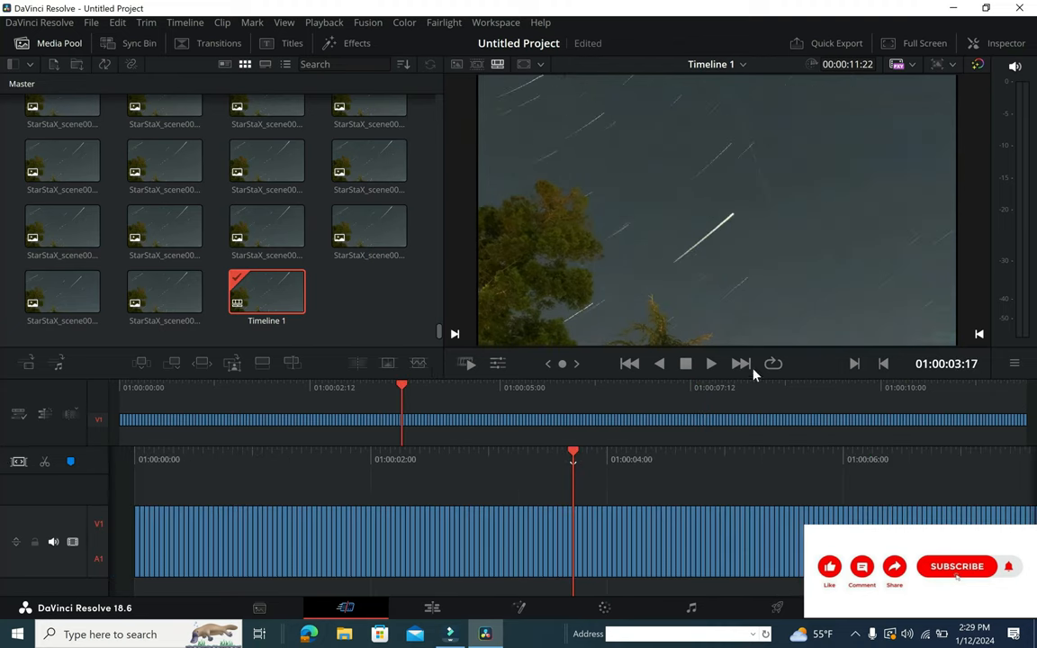
left_click(499, 363)
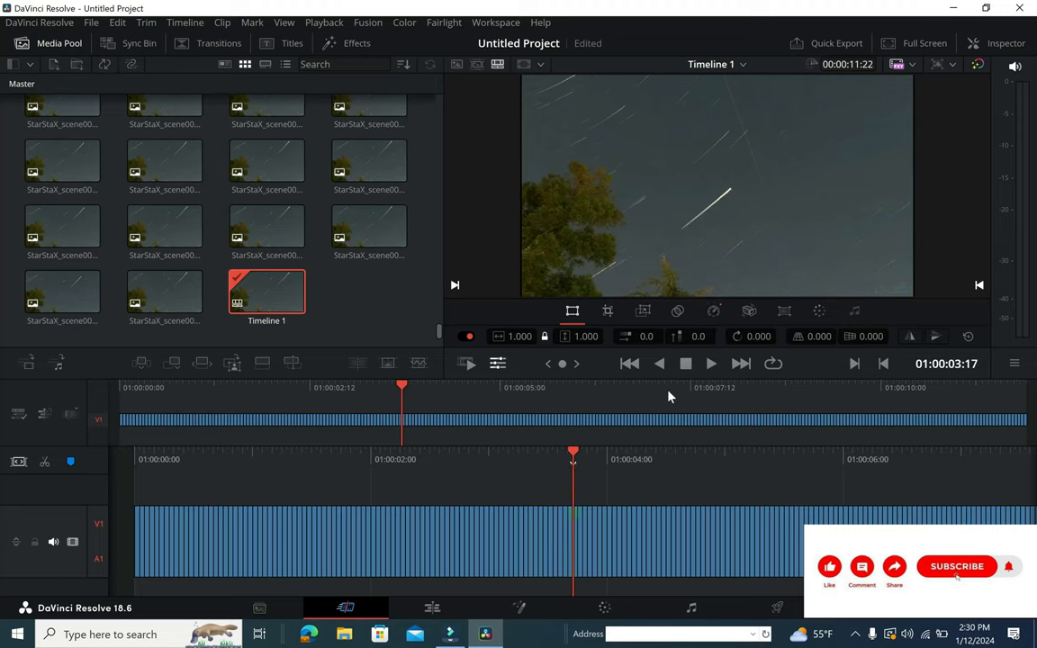
mouse_move(389, 362)
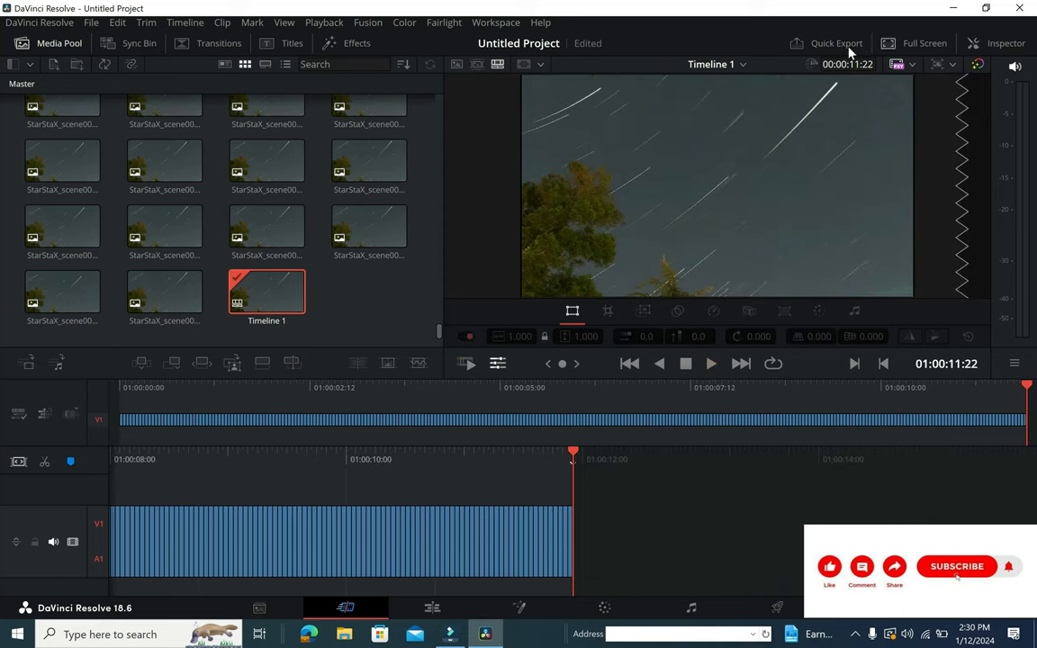
Quick Export Timeline 1 as H.264 Master named 'Exported Video', then bring up File Explorer.
left_click(836, 43)
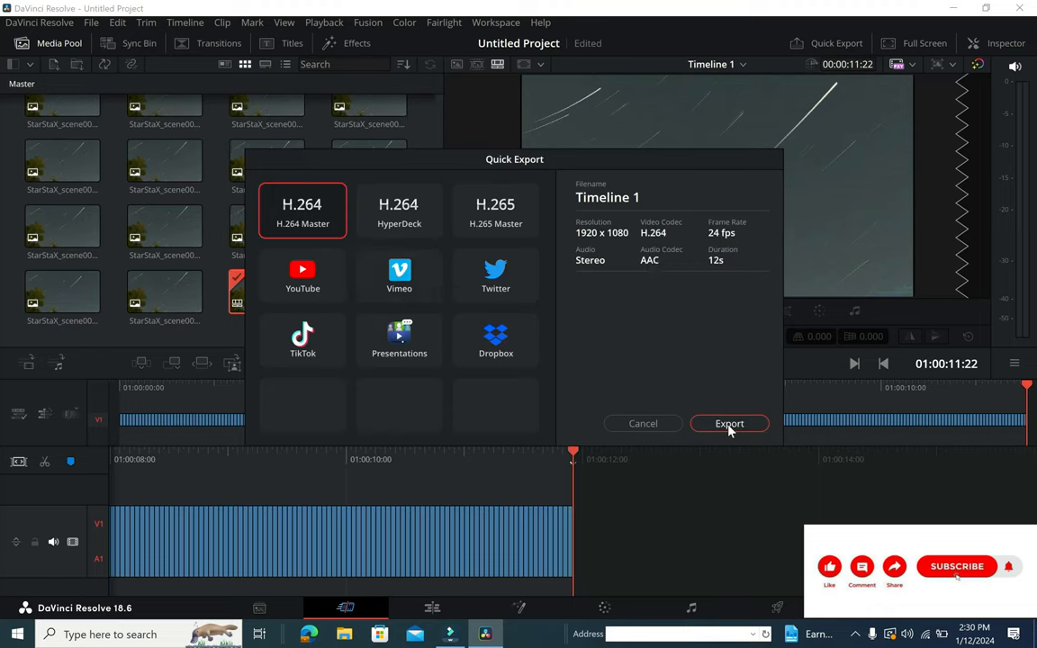
left_click(729, 423)
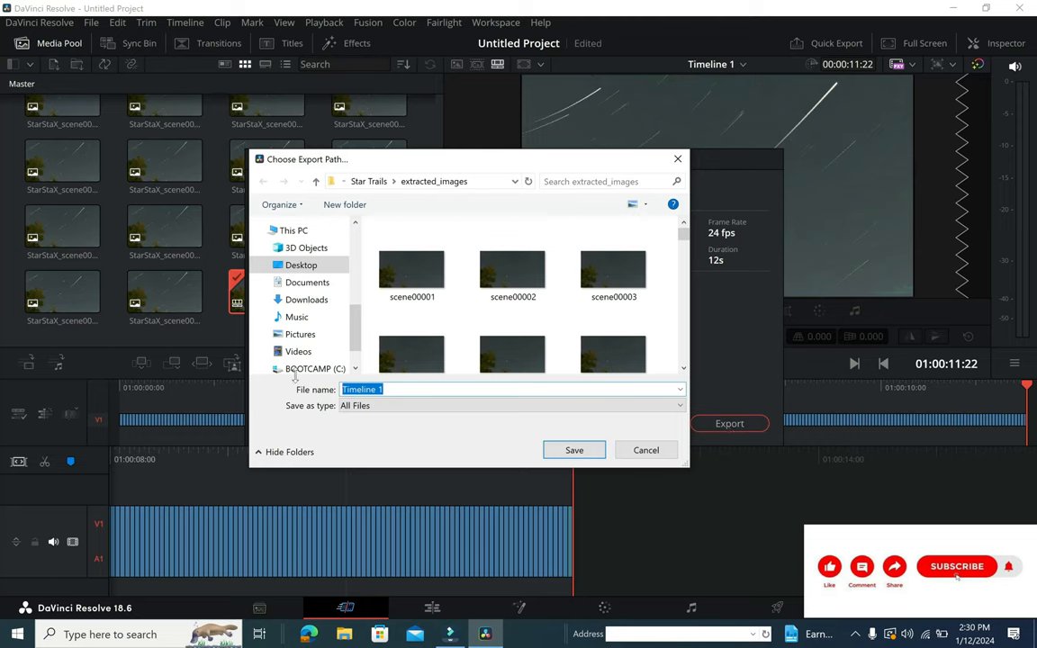
type("eXPORTED")
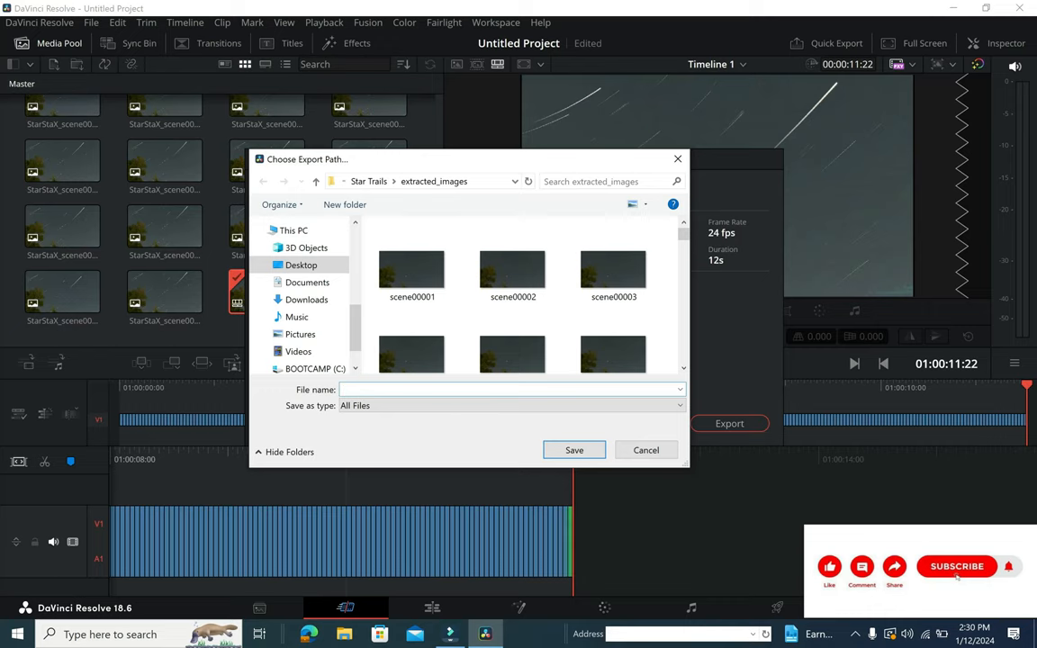
type("Exported V")
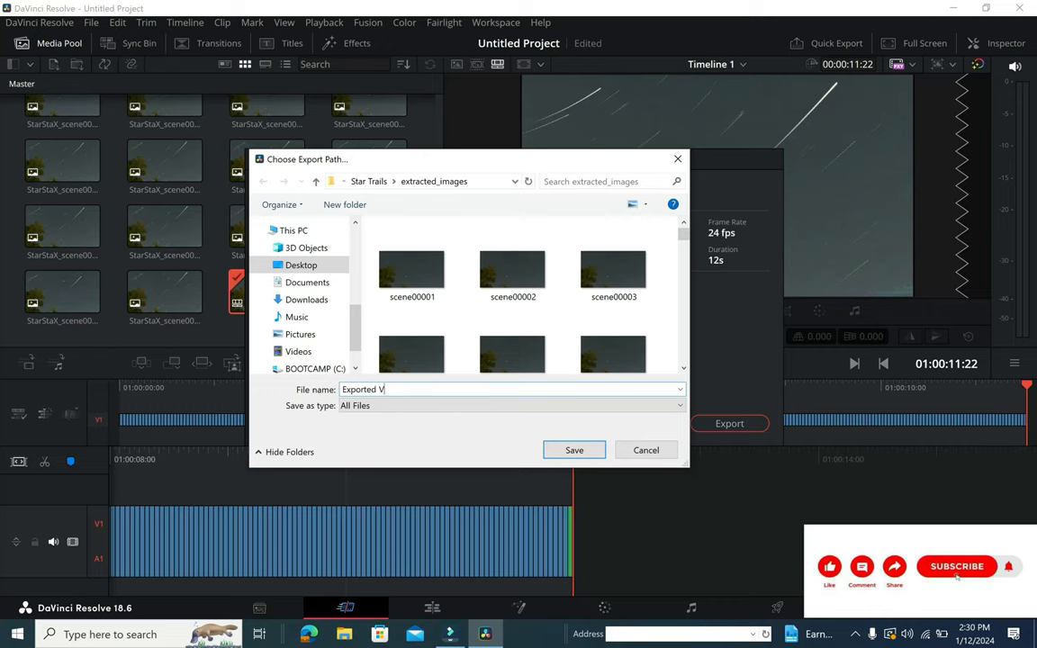
left_click(573, 450)
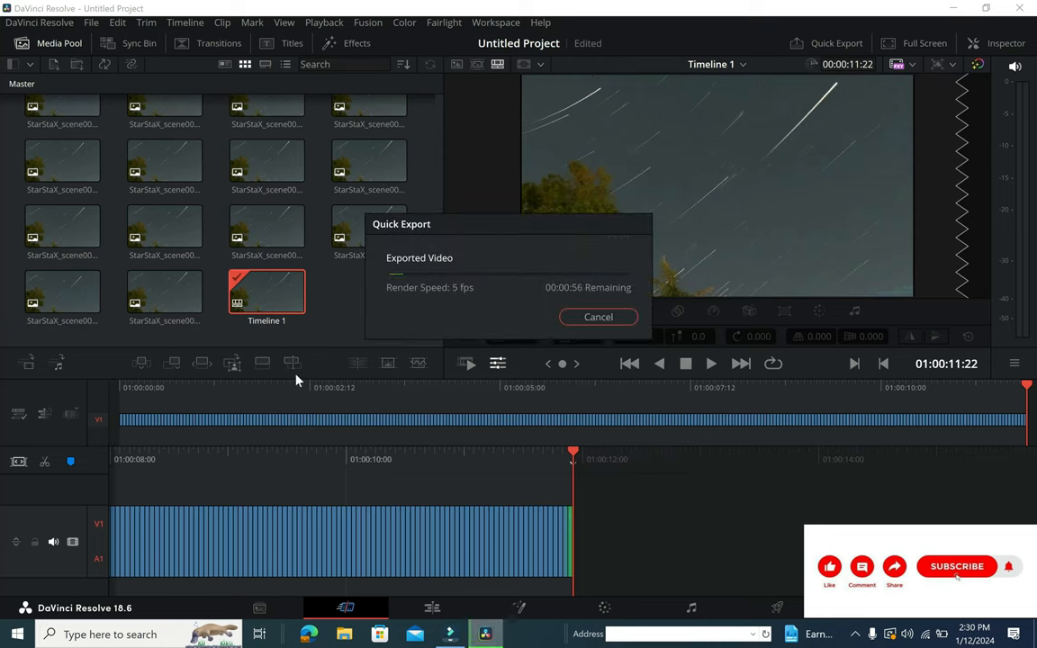
mouse_move(502, 566)
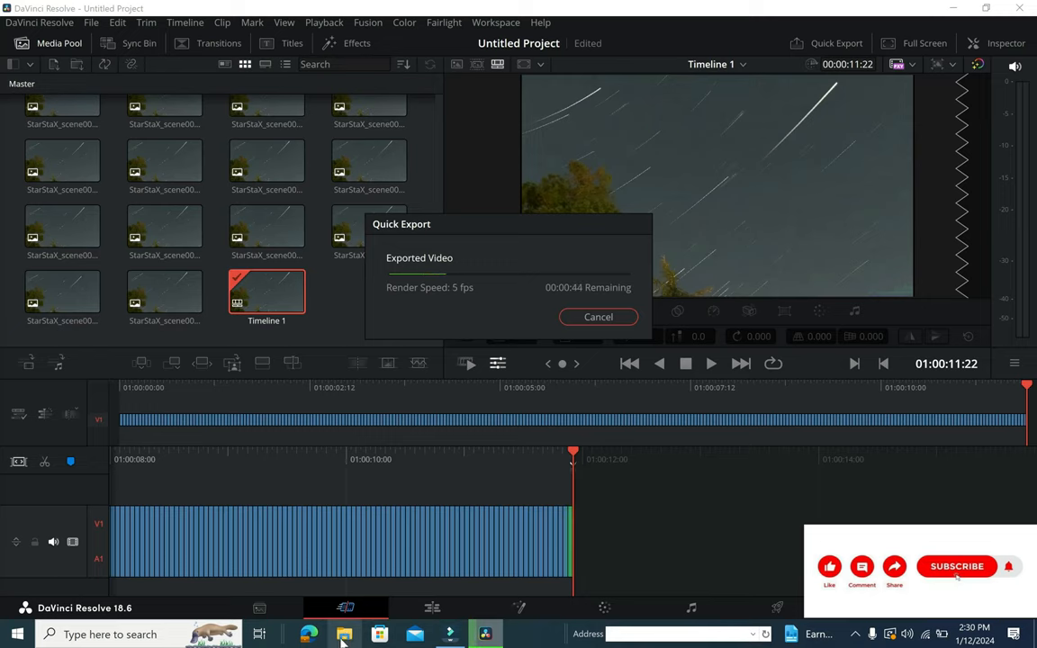
left_click(344, 635)
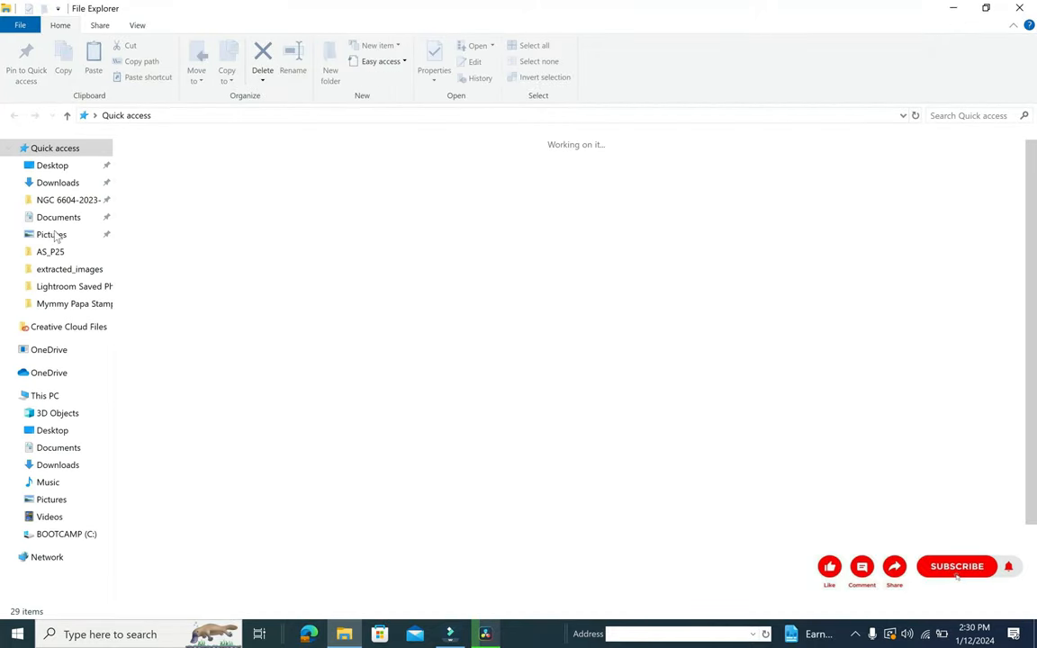
Navigate to Desktop > Star Trails > extracted_images in File Explorer.
left_click(53, 165)
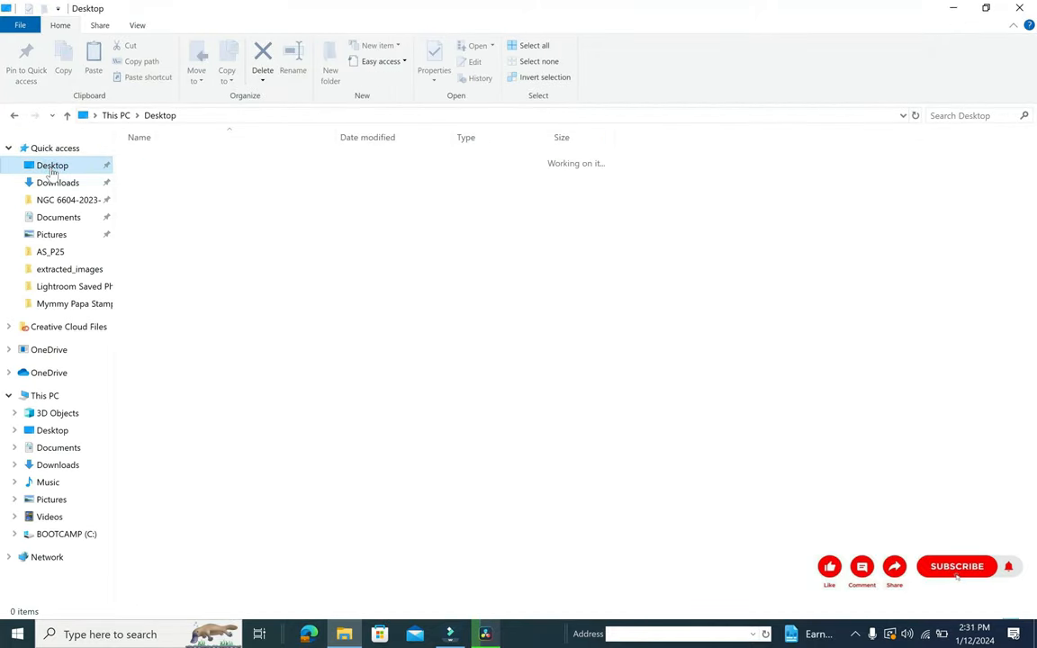
left_click(160, 158)
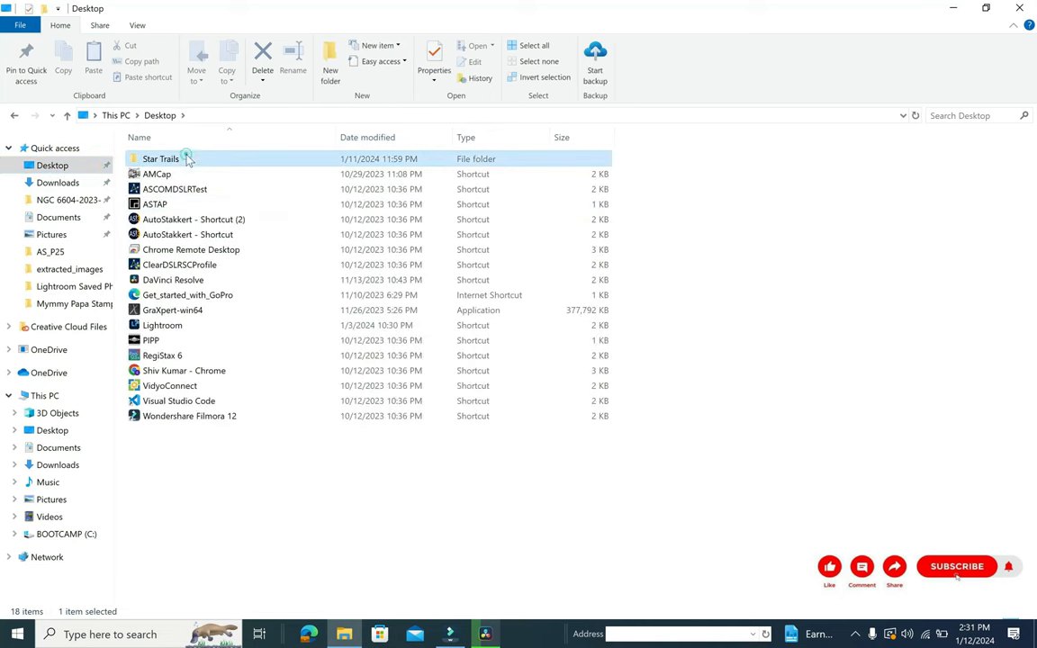
double_click(160, 159)
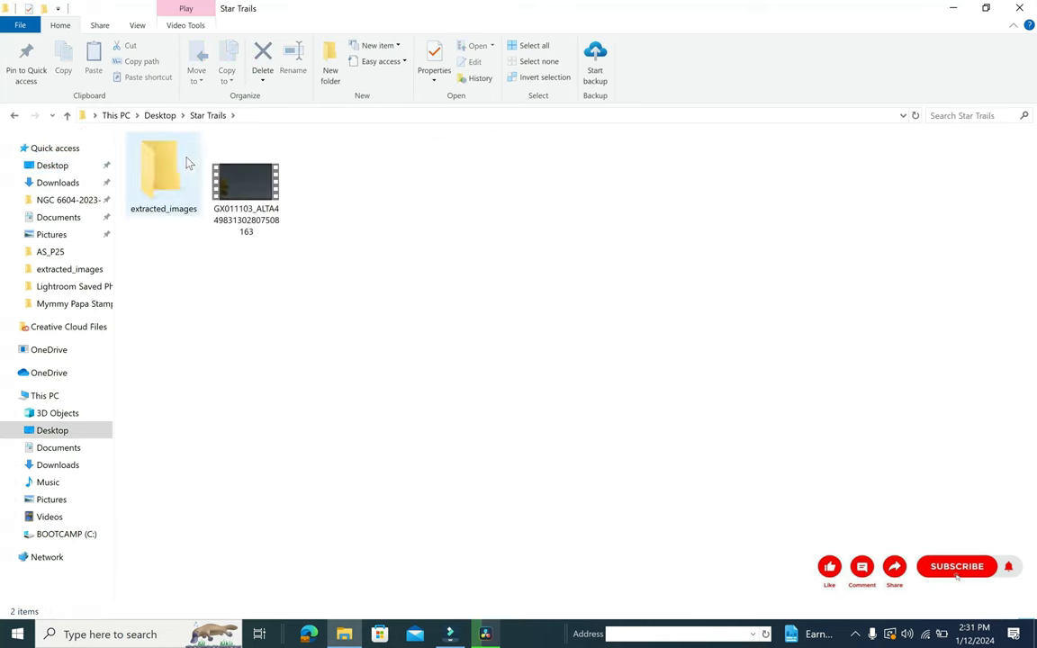
left_click(163, 171)
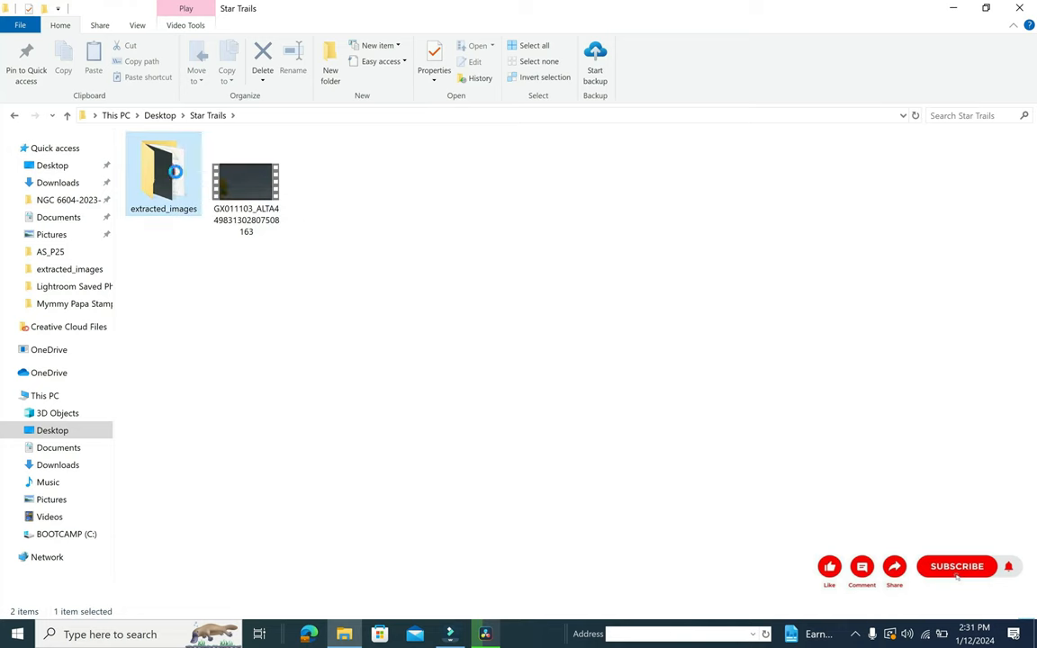
double_click(162, 171)
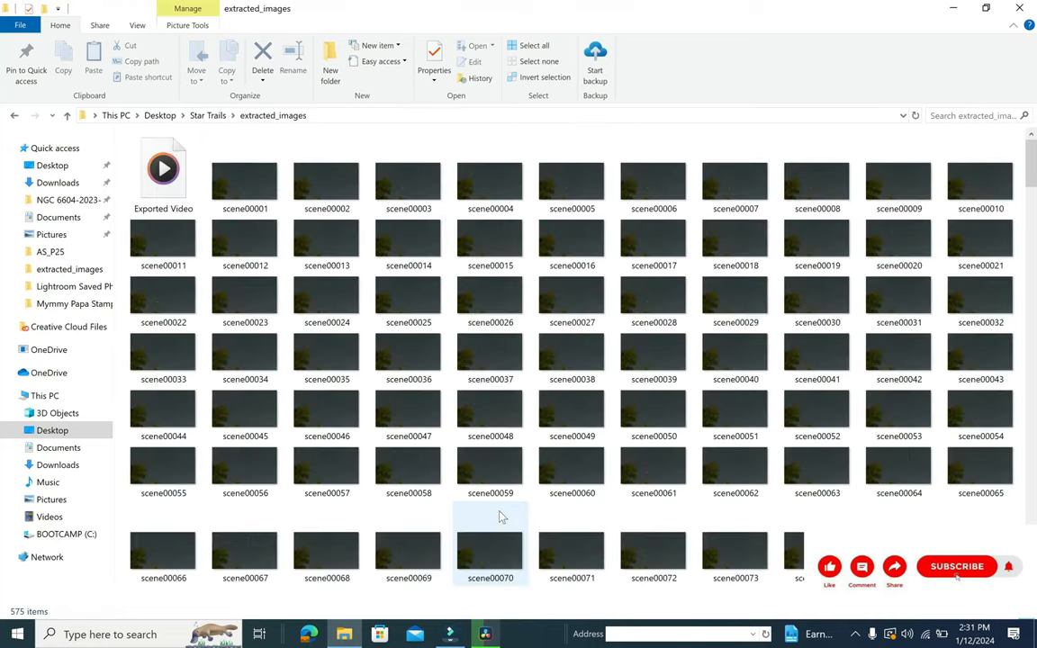
Scroll to the end of extracted_images and open the Timeline 1 video.
left_click(490, 468)
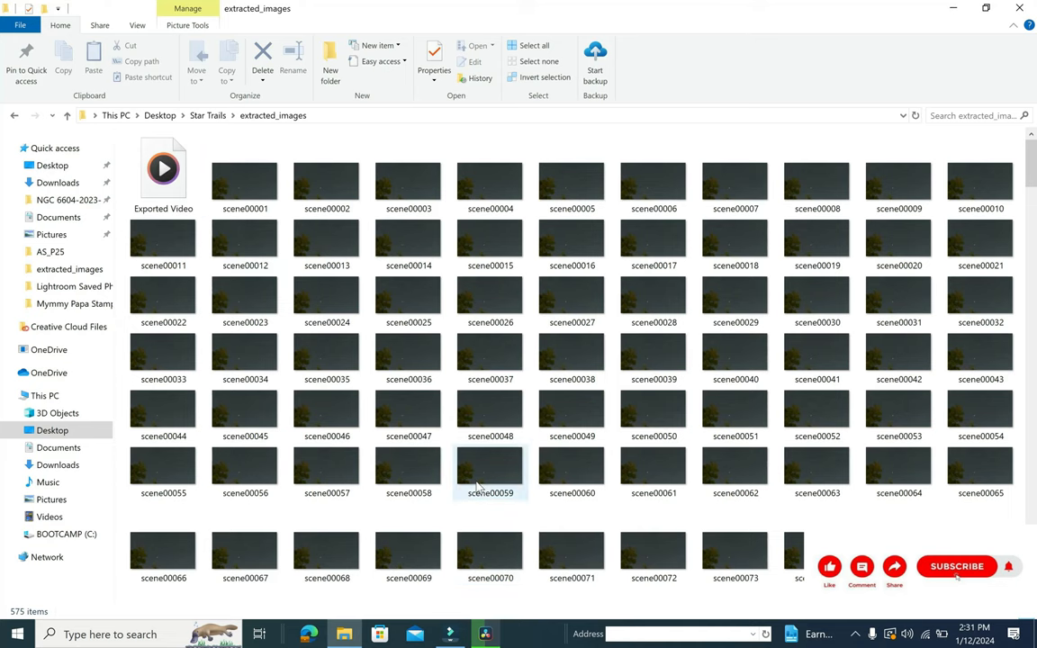
scroll("down", 3)
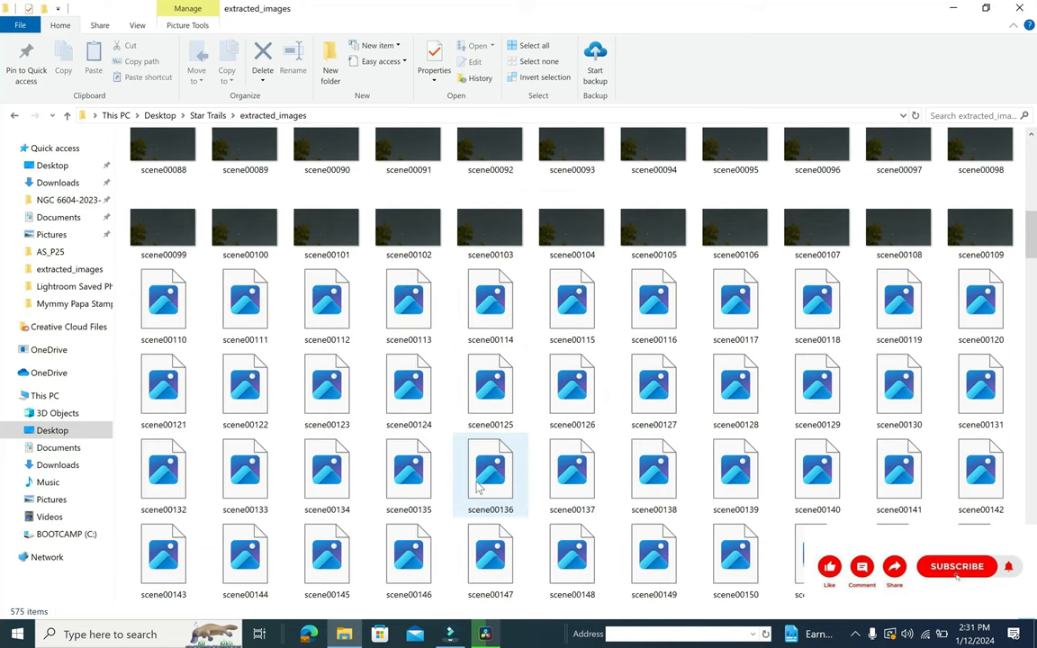
scroll("down", 3)
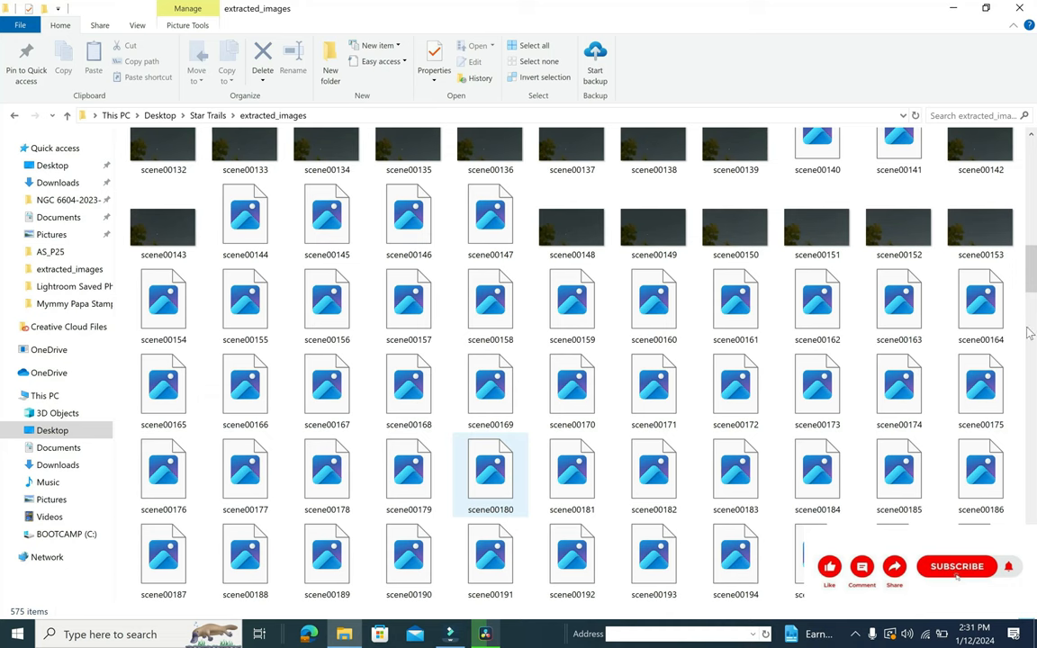
scroll("down", 3)
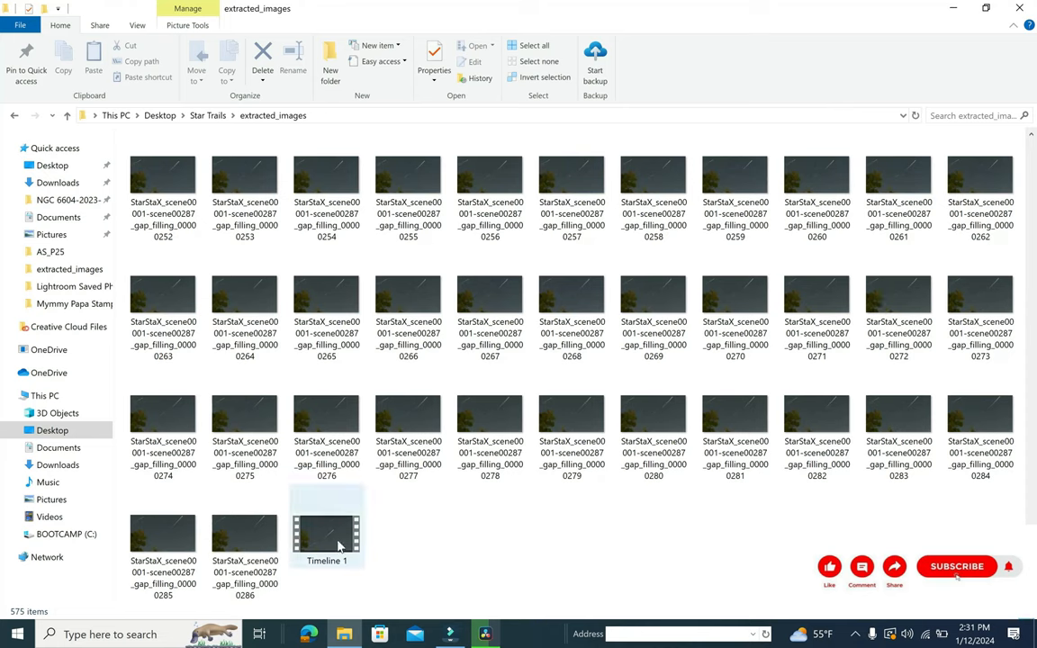
left_click(326, 526)
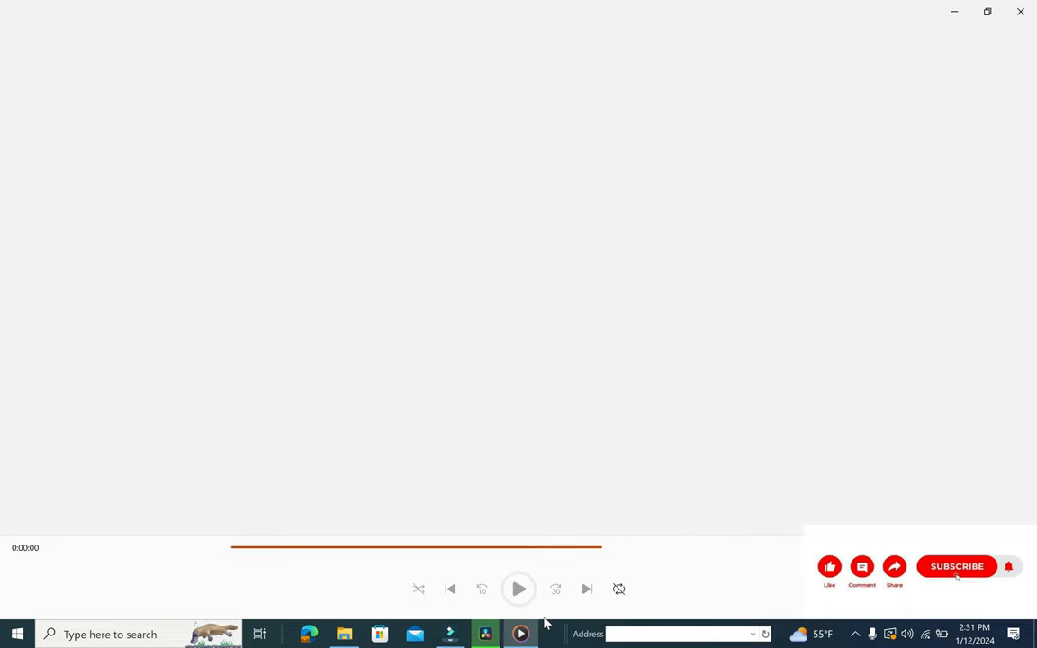
Start playback of the Timeline 1 star-trail video in Media Player.
left_click(519, 590)
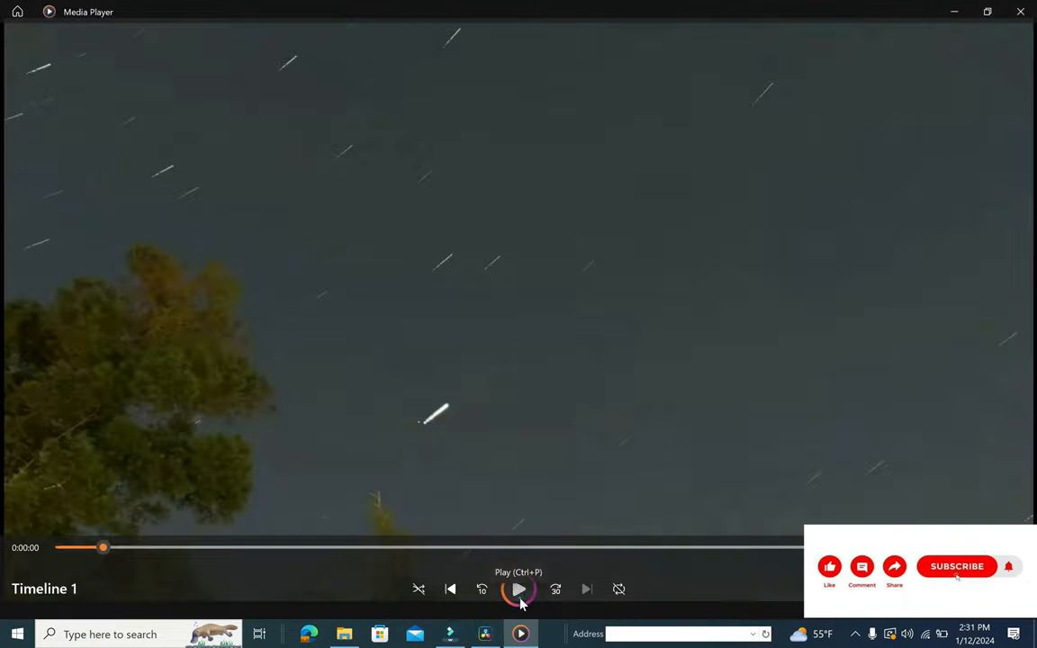
left_click(519, 589)
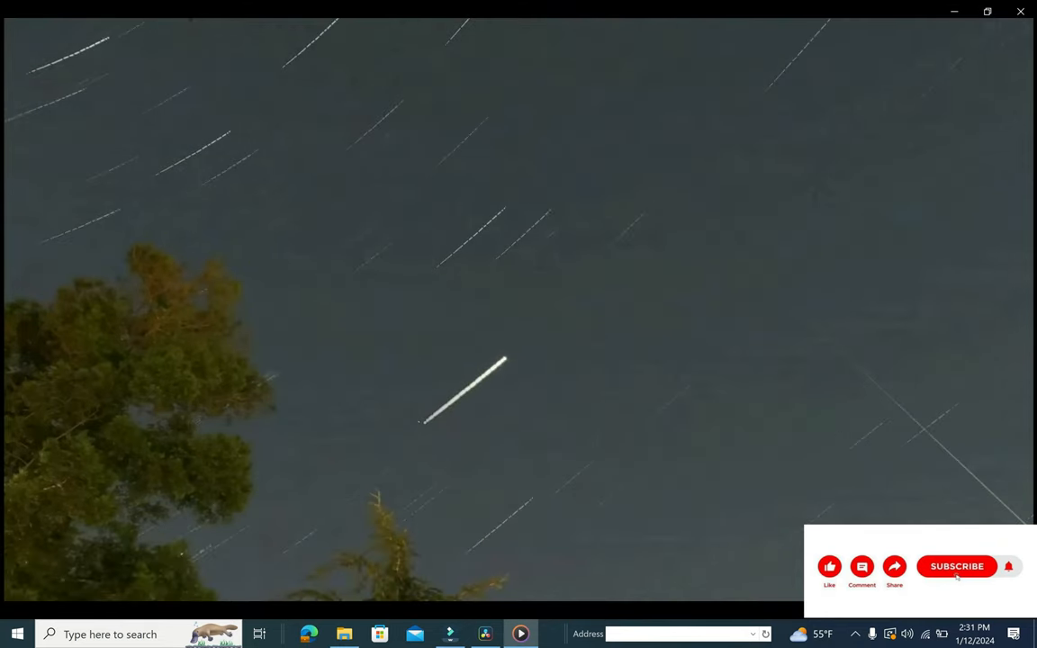